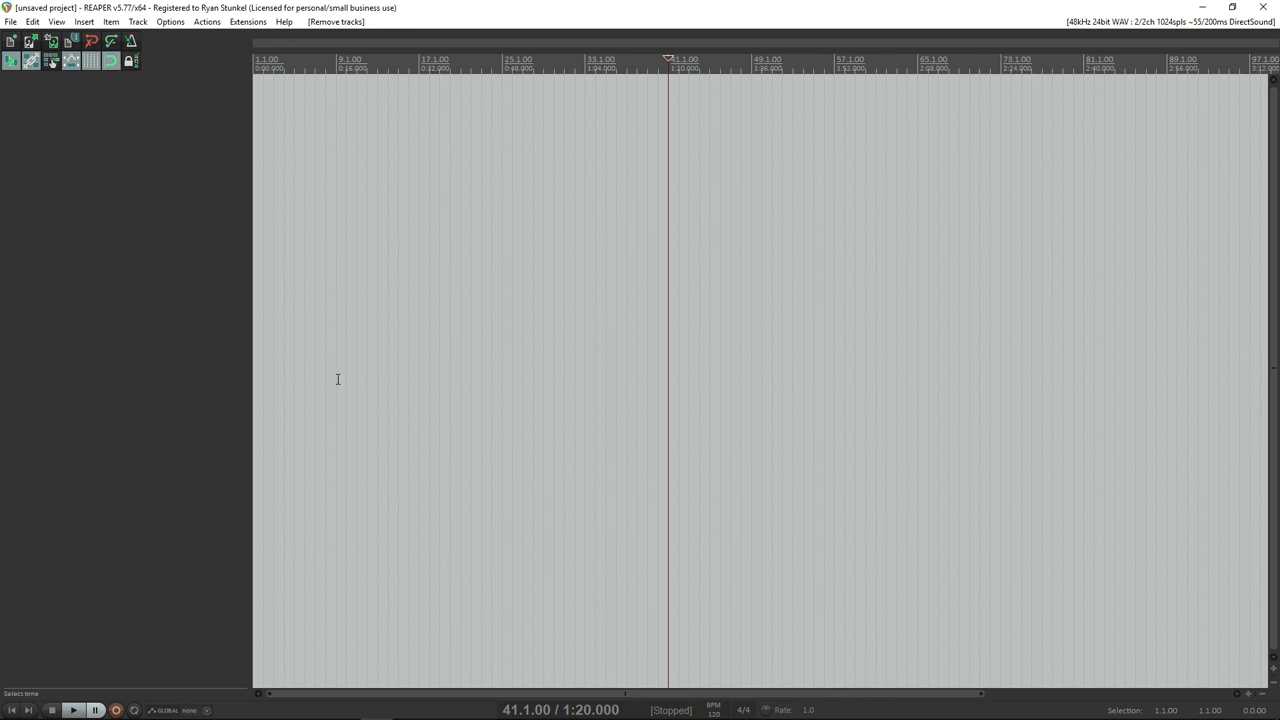
mouse_move(168, 108)
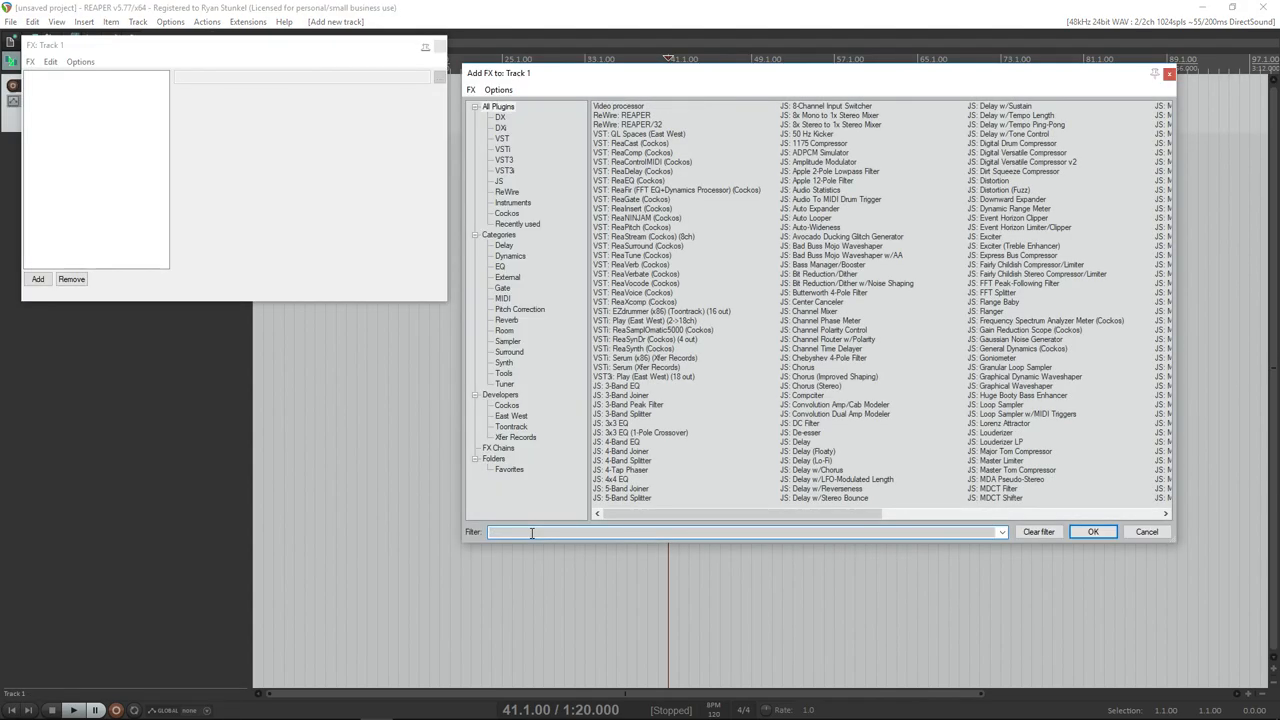
Filter the Add FX list for 'white' and add JS: White Noise Generator to Track 1.
text(white noise)
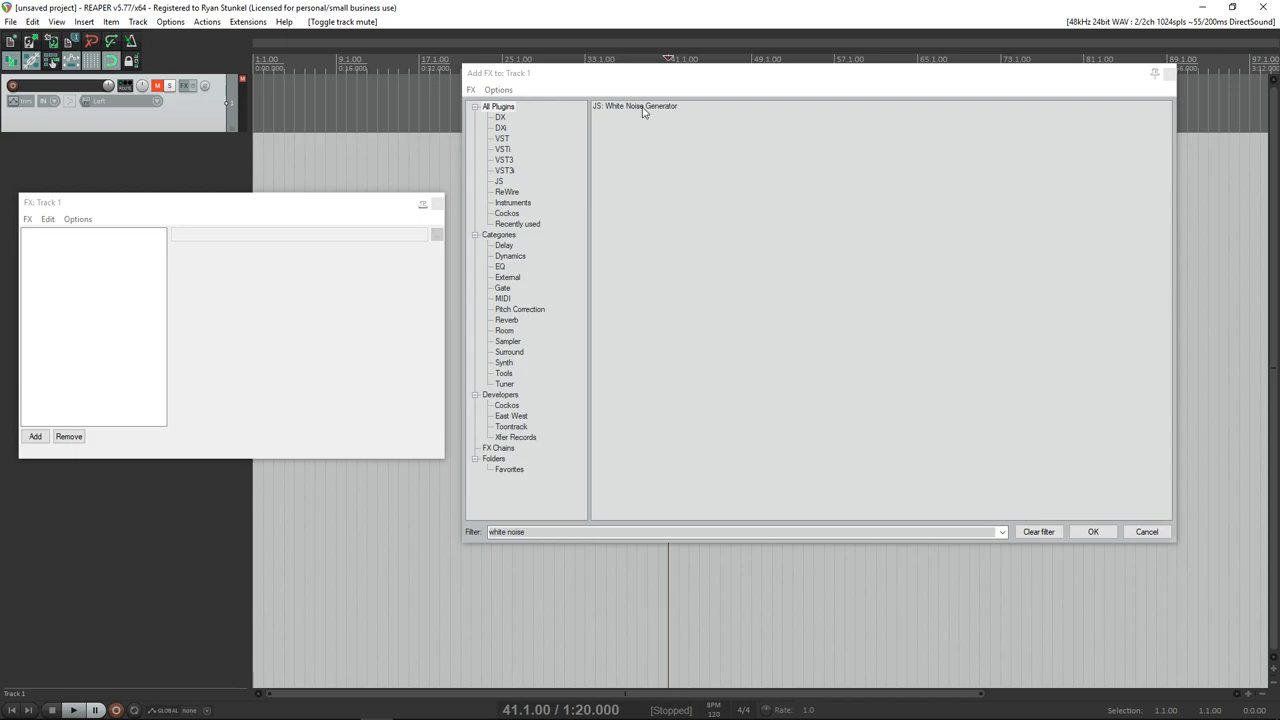
click(1092, 532)
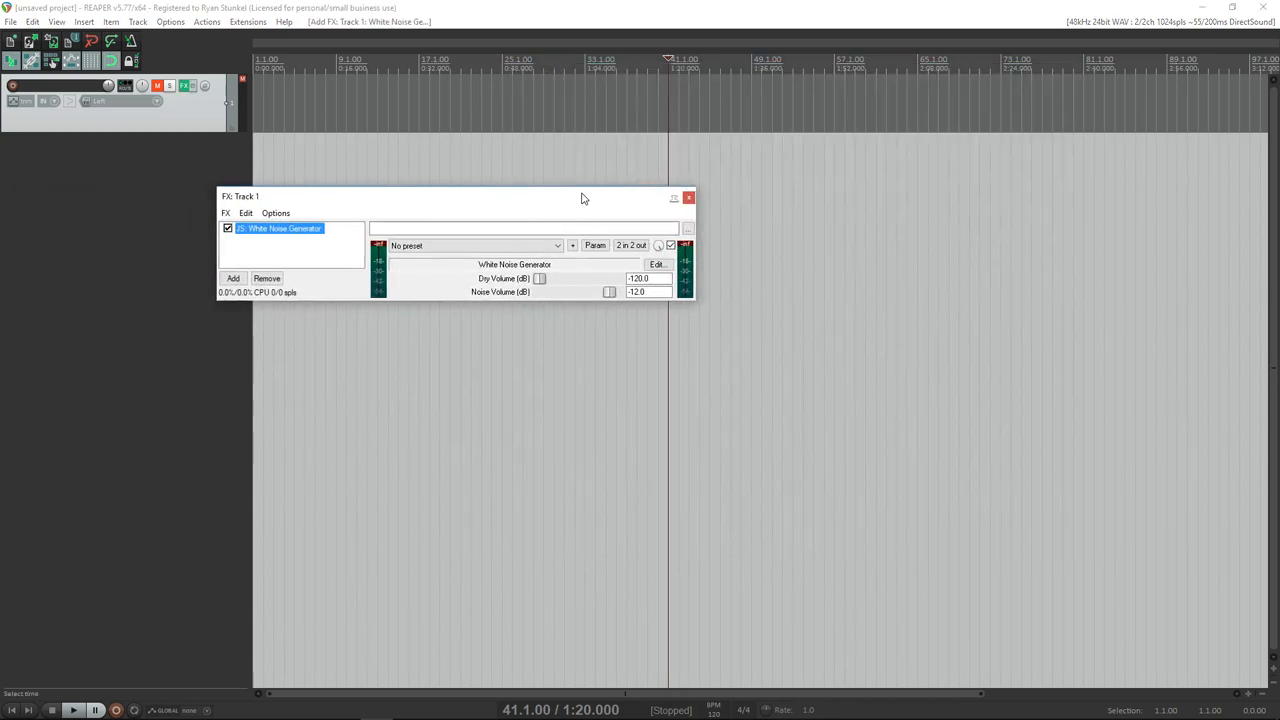
Mute Track 1, lower its volume fader, then unmute it so the noise plays quieter.
click(158, 84)
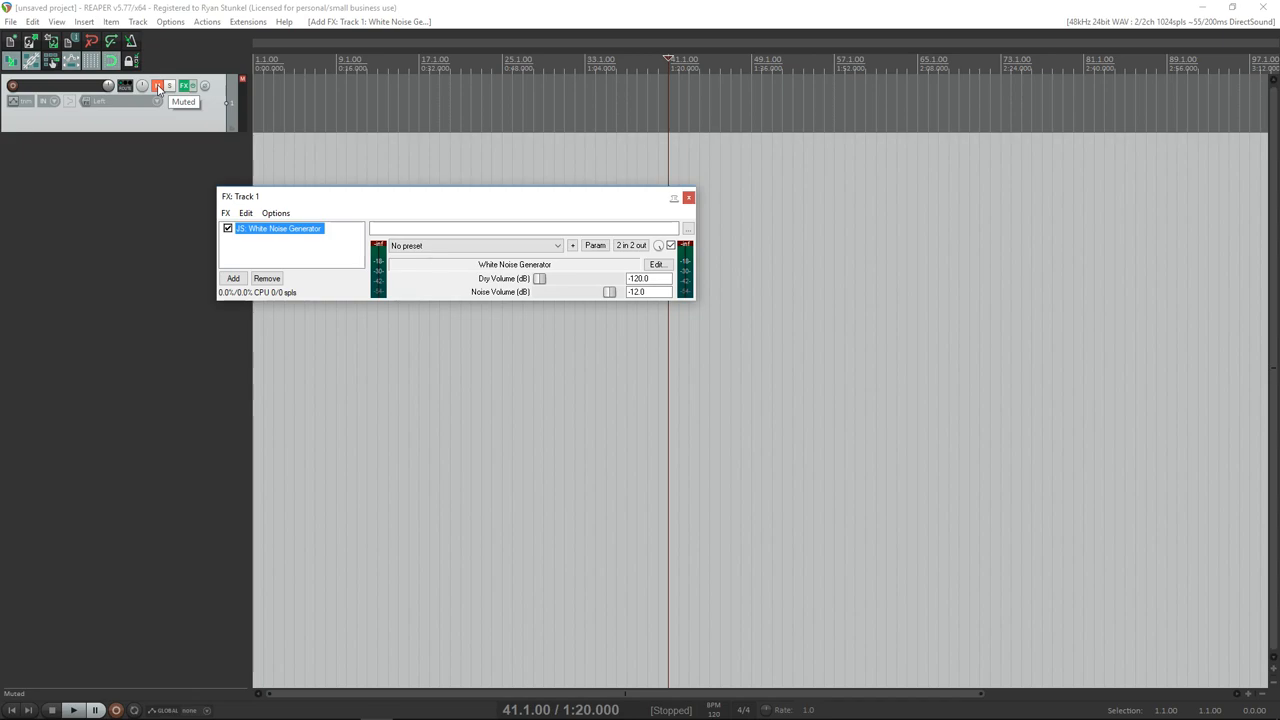
click(156, 84)
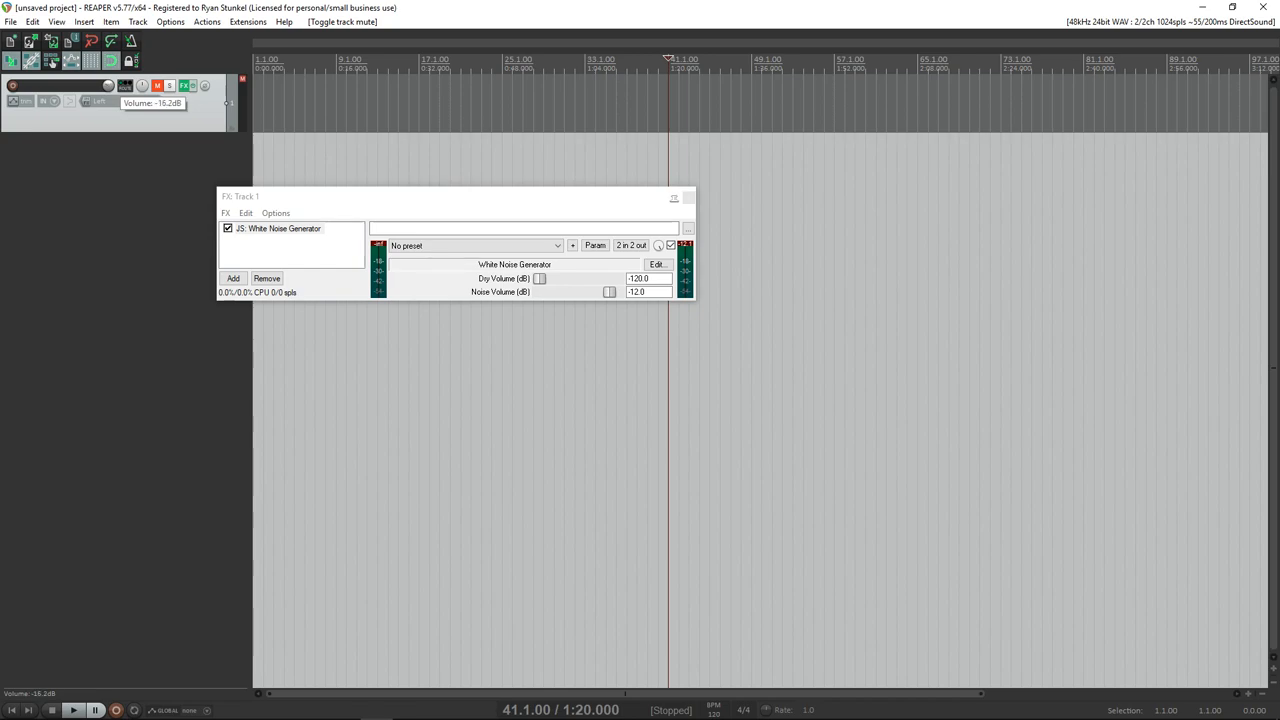
drag(120, 84, 96, 84)
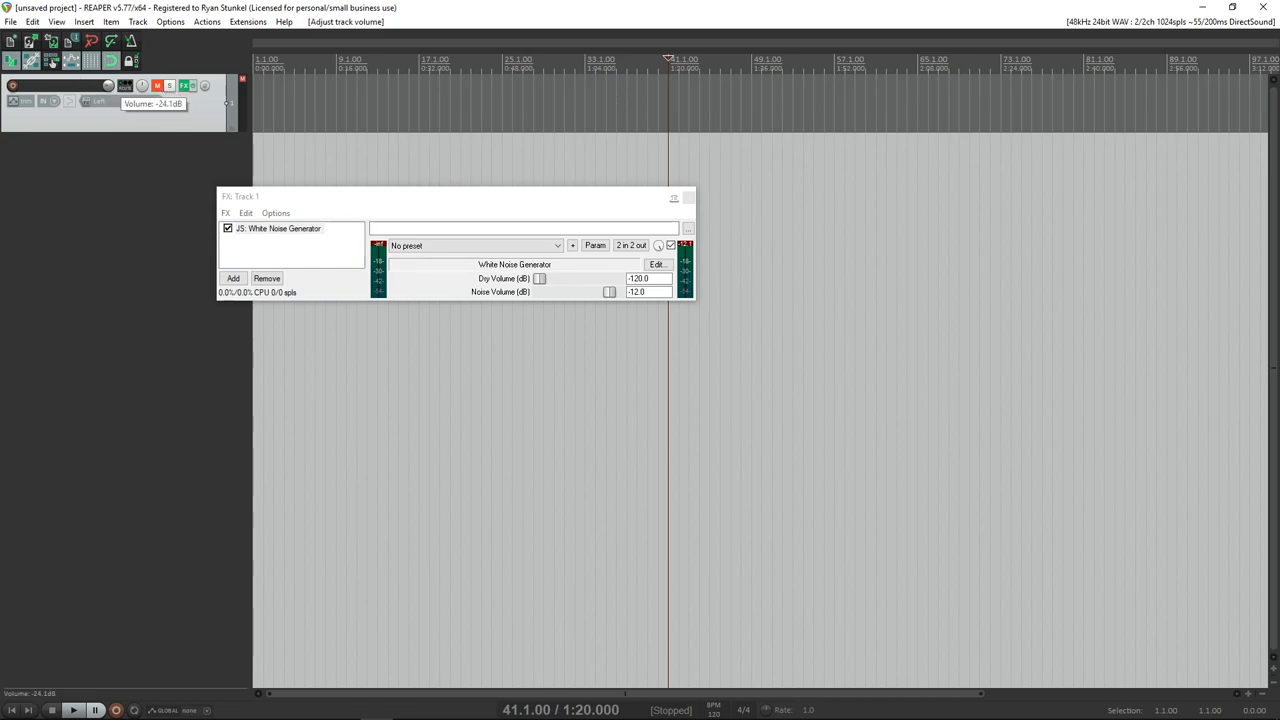
click(156, 84)
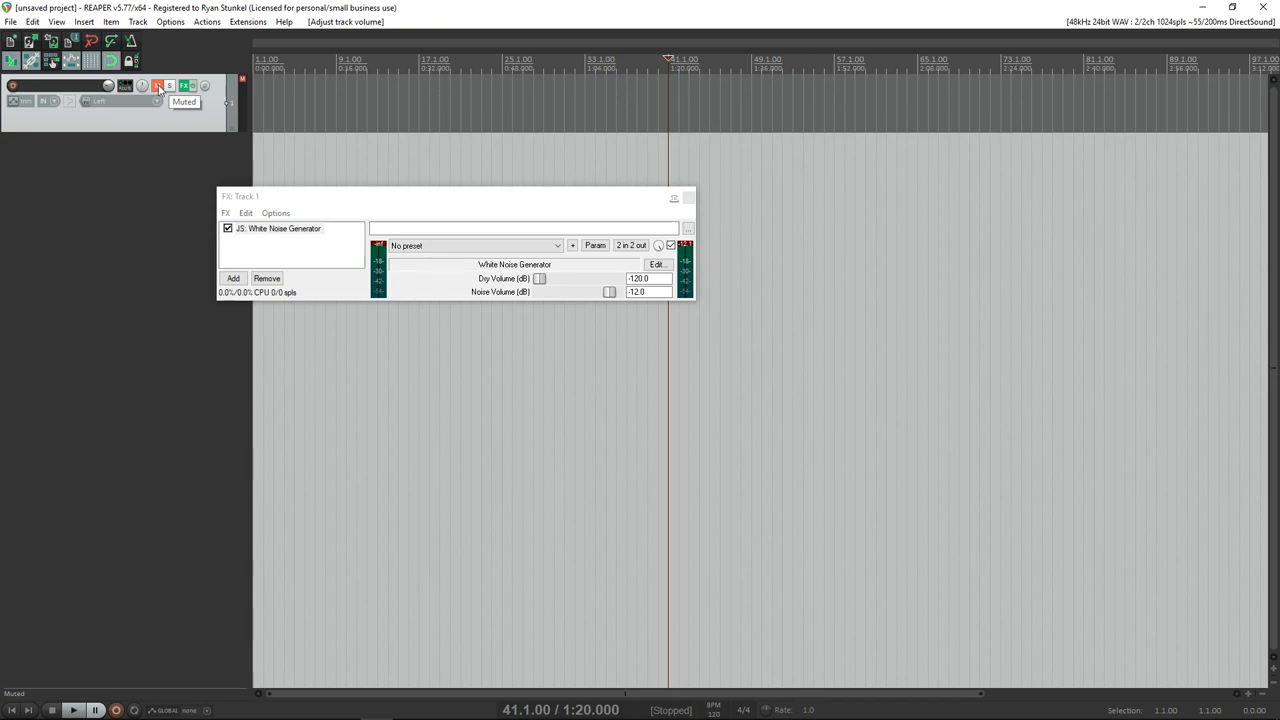
click(156, 84)
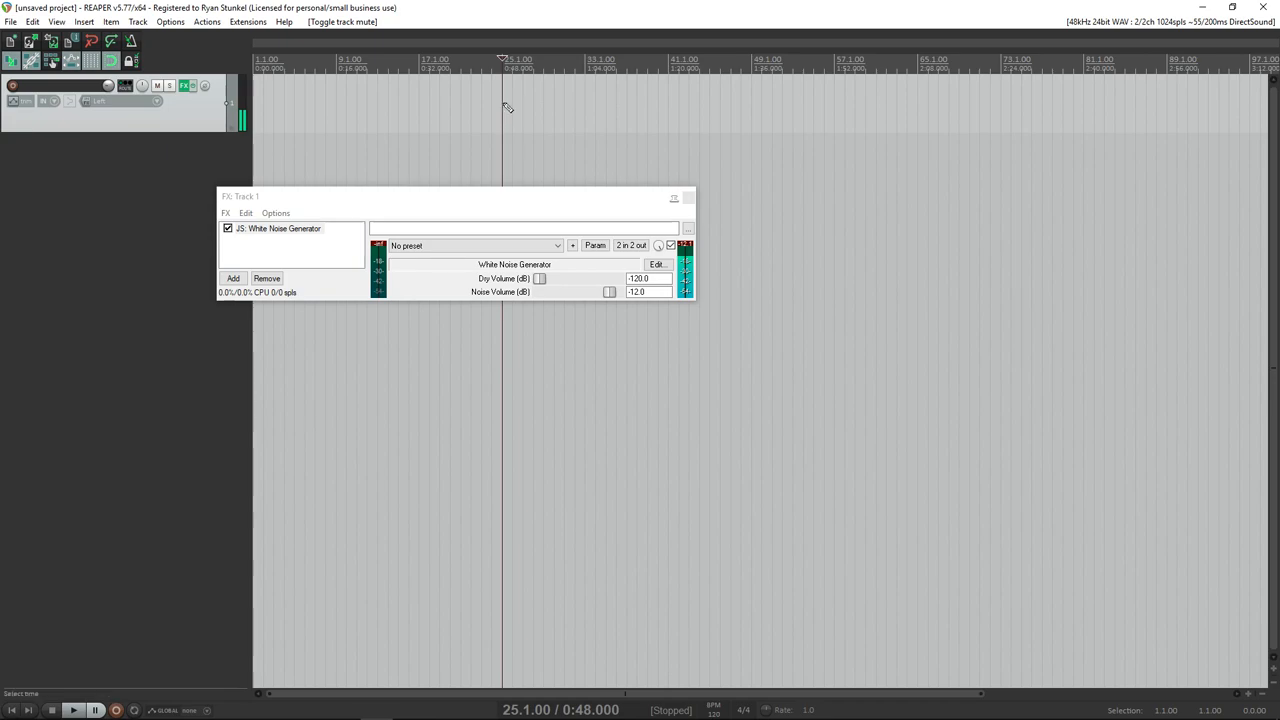
Draw a new MIDI item on Track 1 and apply the track FX to it as a new take.
drag(502, 100, 524, 100)
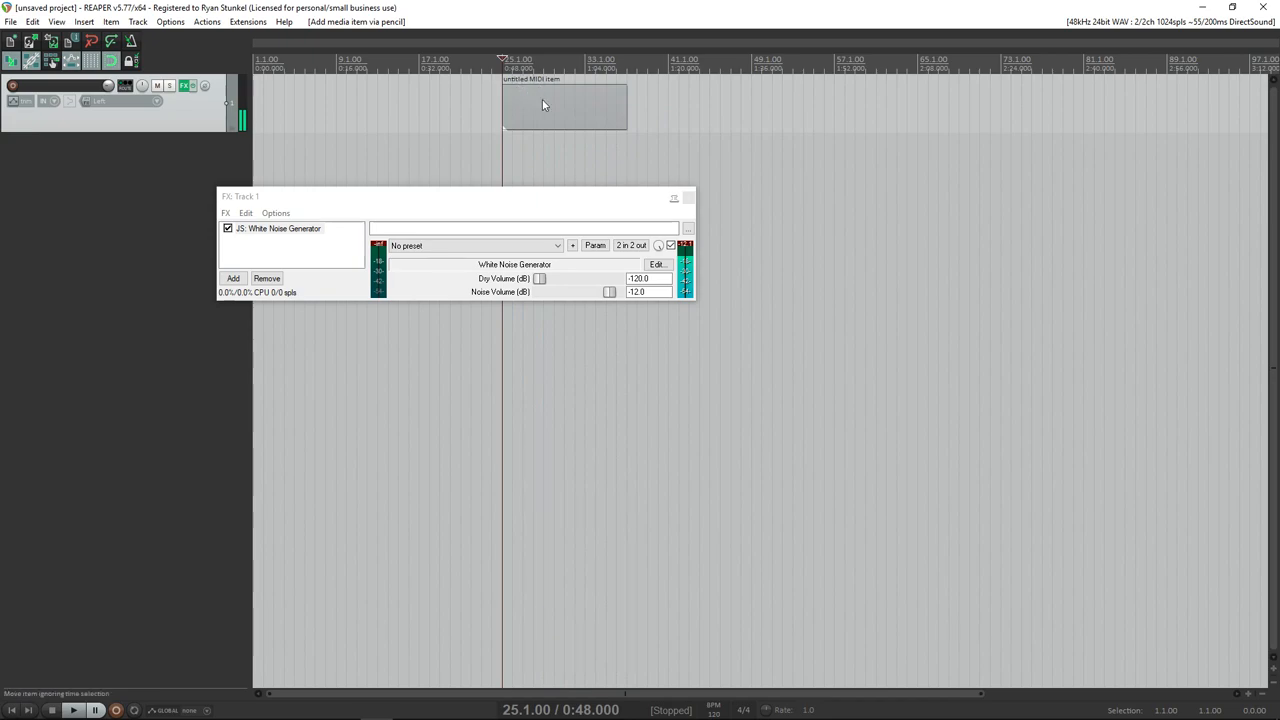
right_click(544, 110)
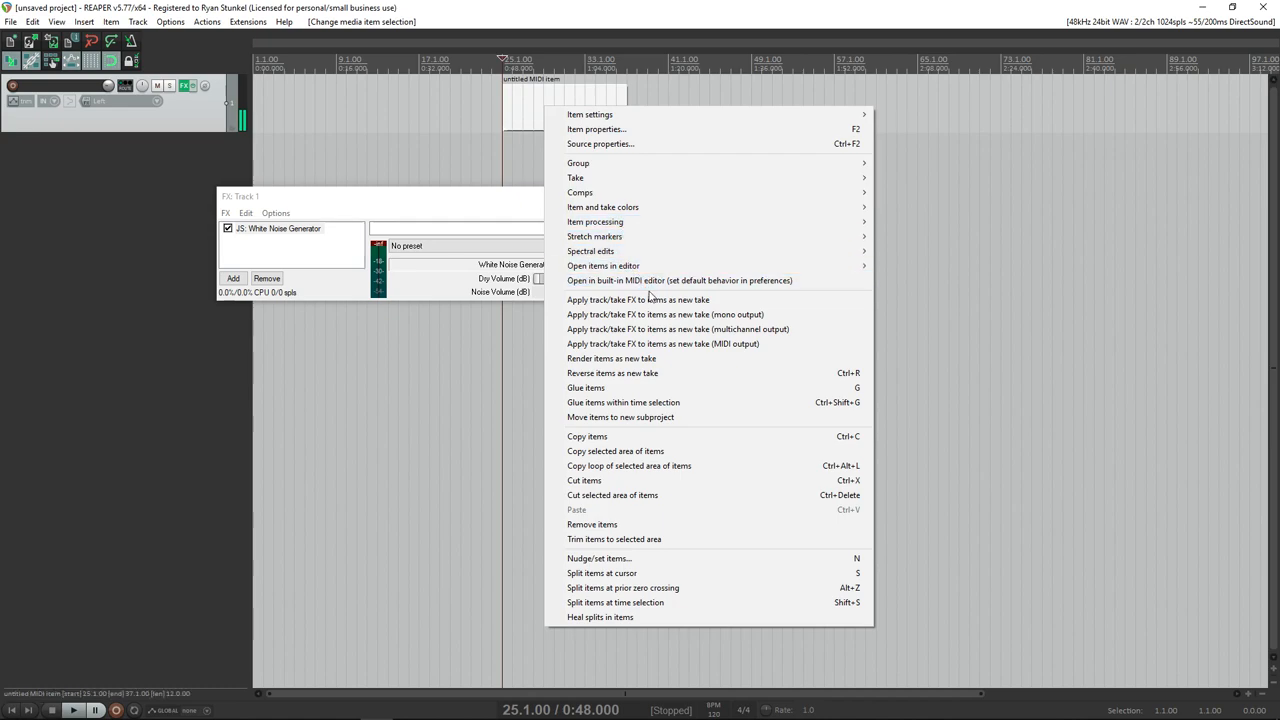
mouse_move(636, 300)
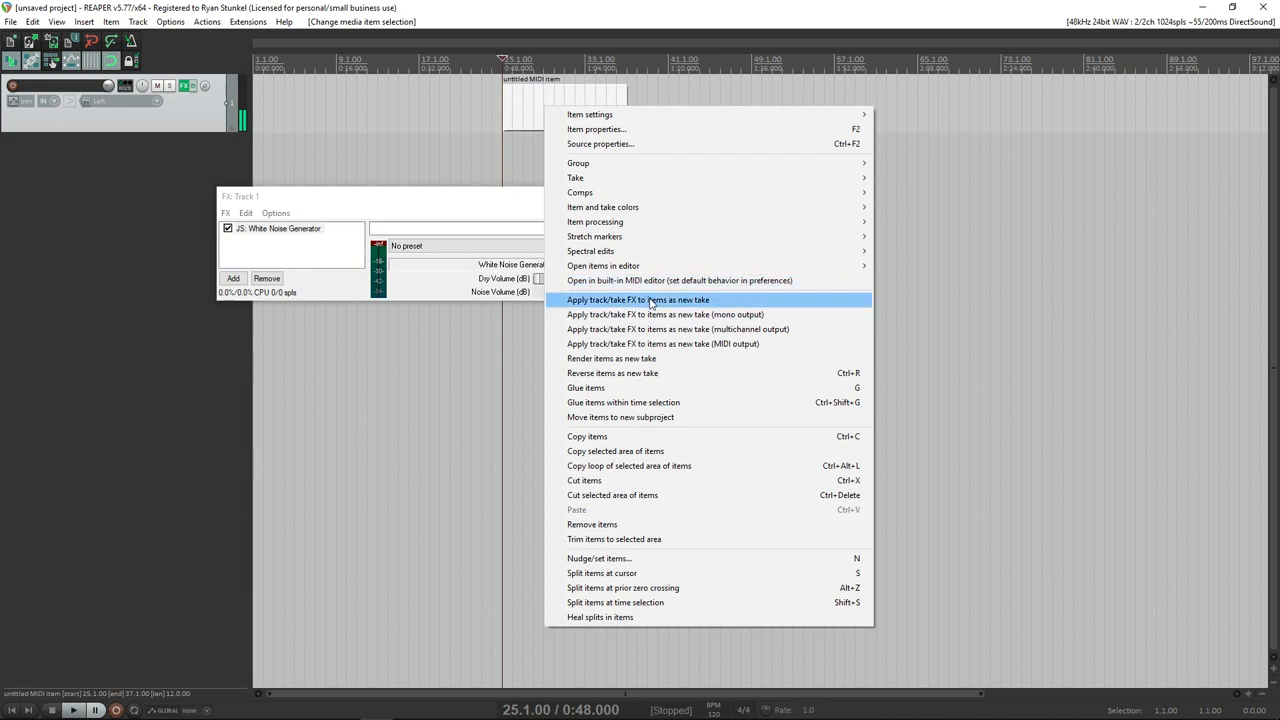
mouse_move(648, 304)
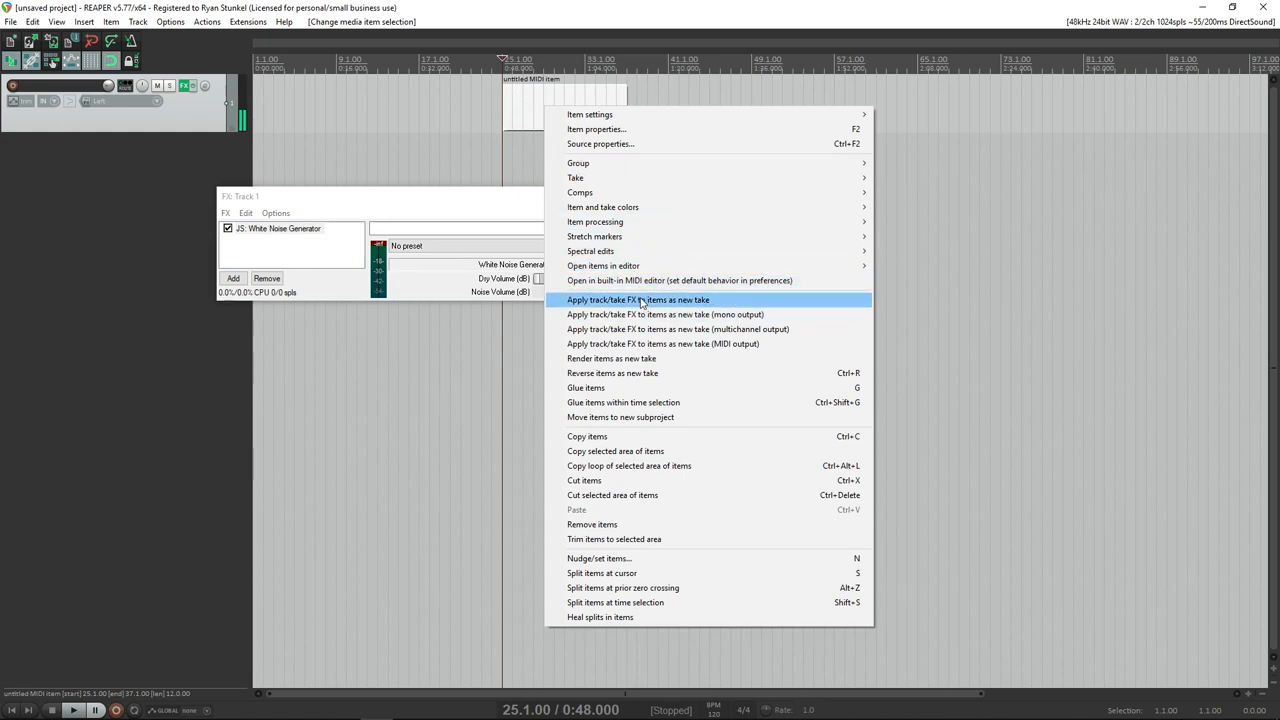
click(638, 300)
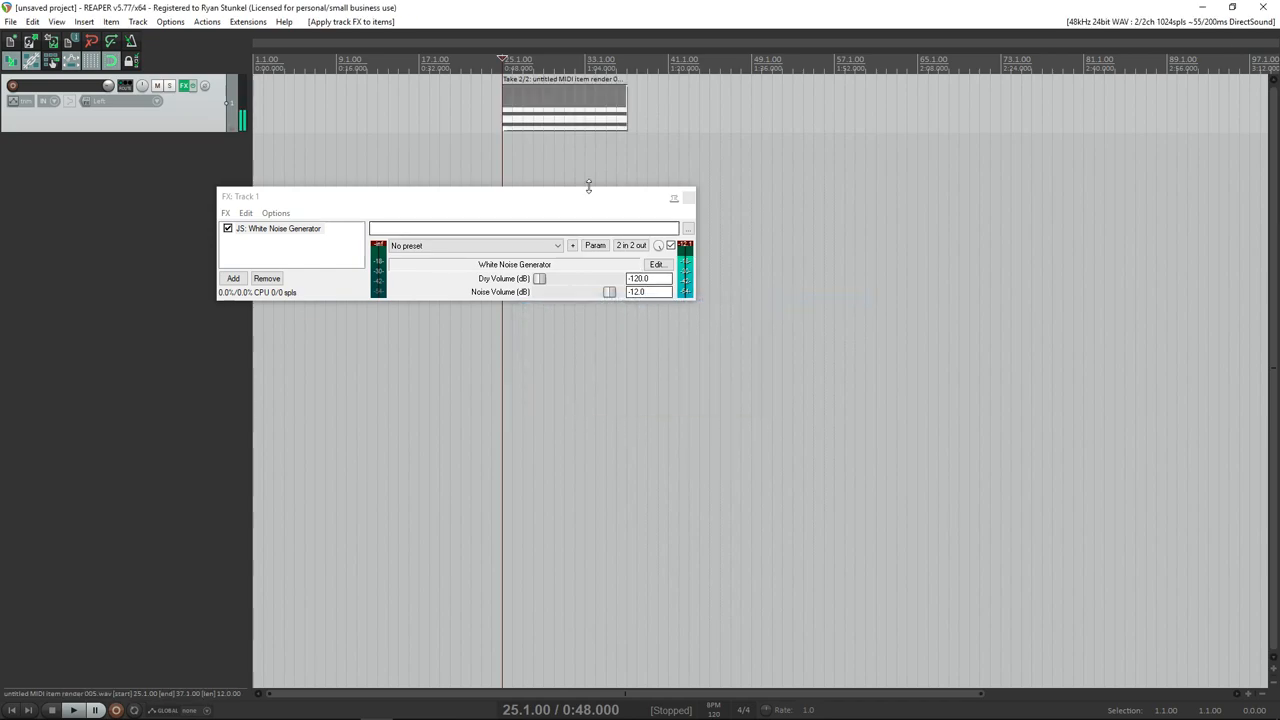
Close the FX chain, make Track 1 taller and move the rendered noise item toward the project start.
click(280, 228)
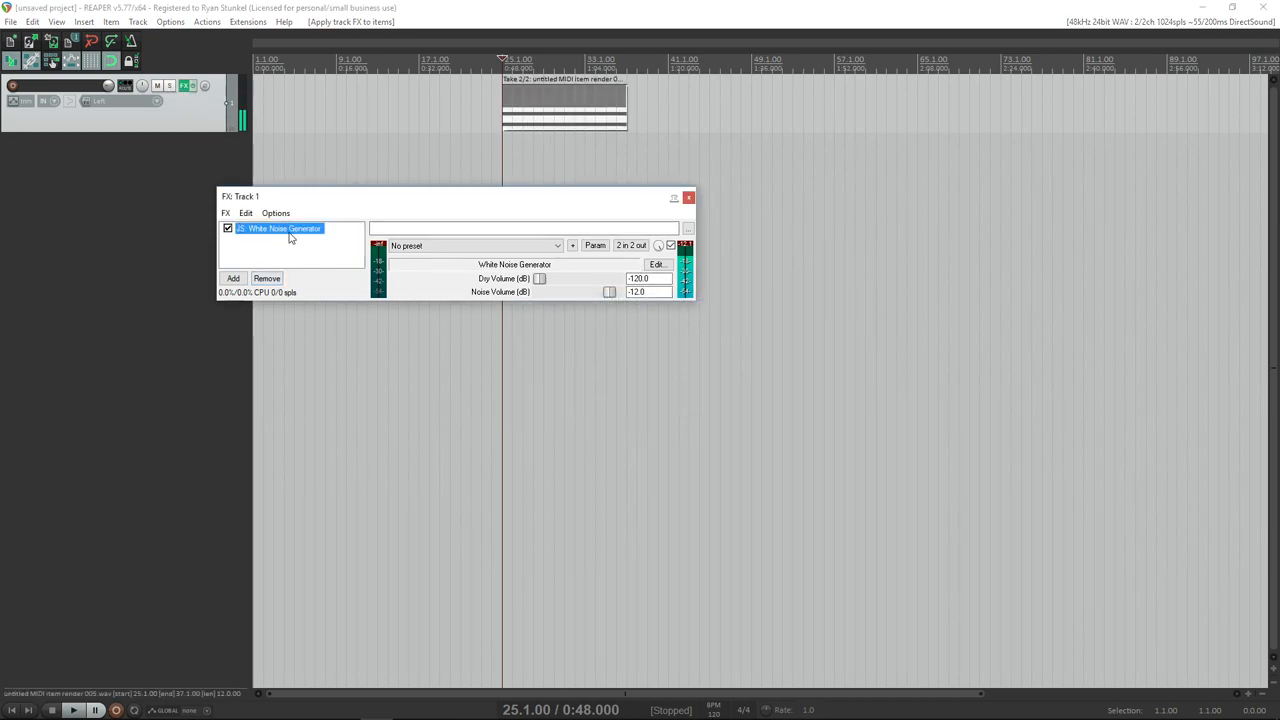
click(688, 198)
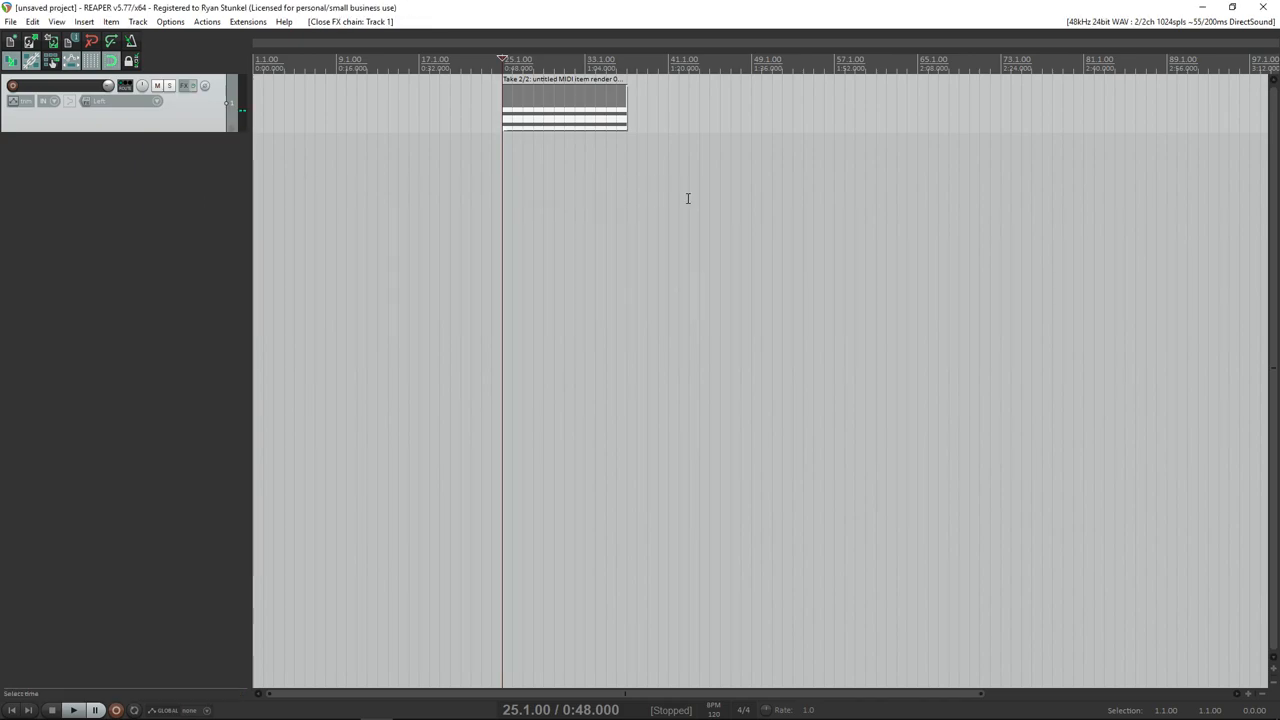
click(72, 710)
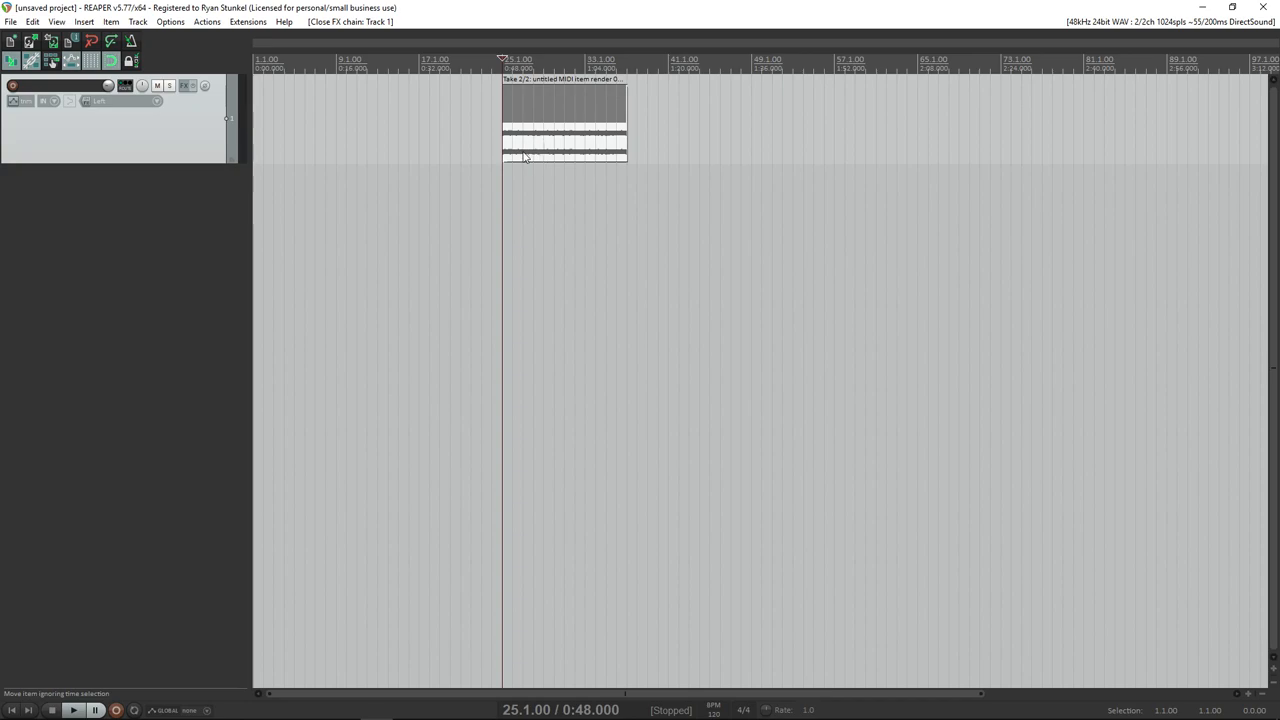
mouse_move(564, 150)
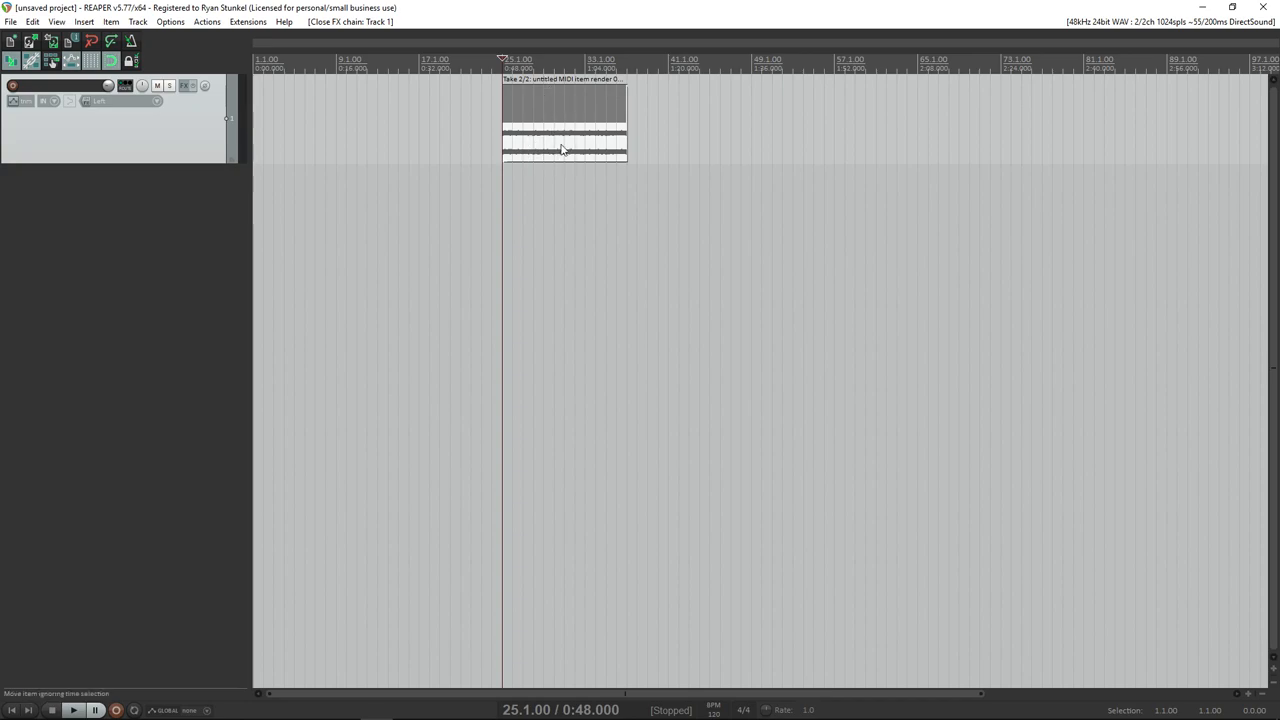
drag(564, 120, 504, 160)
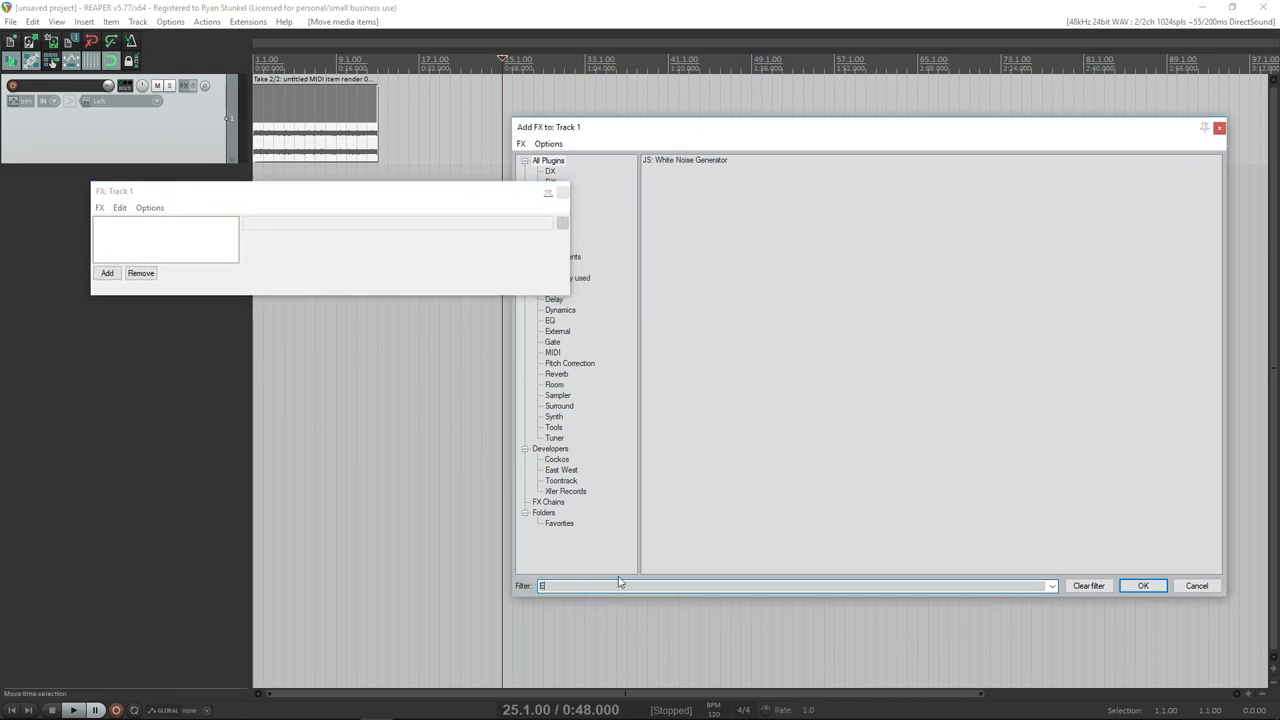
Add ReaEQ to Track 1 with band 4 as a high shelf near 3000 Hz, gain fully cut, and bypass-compare it.
text(EQ)
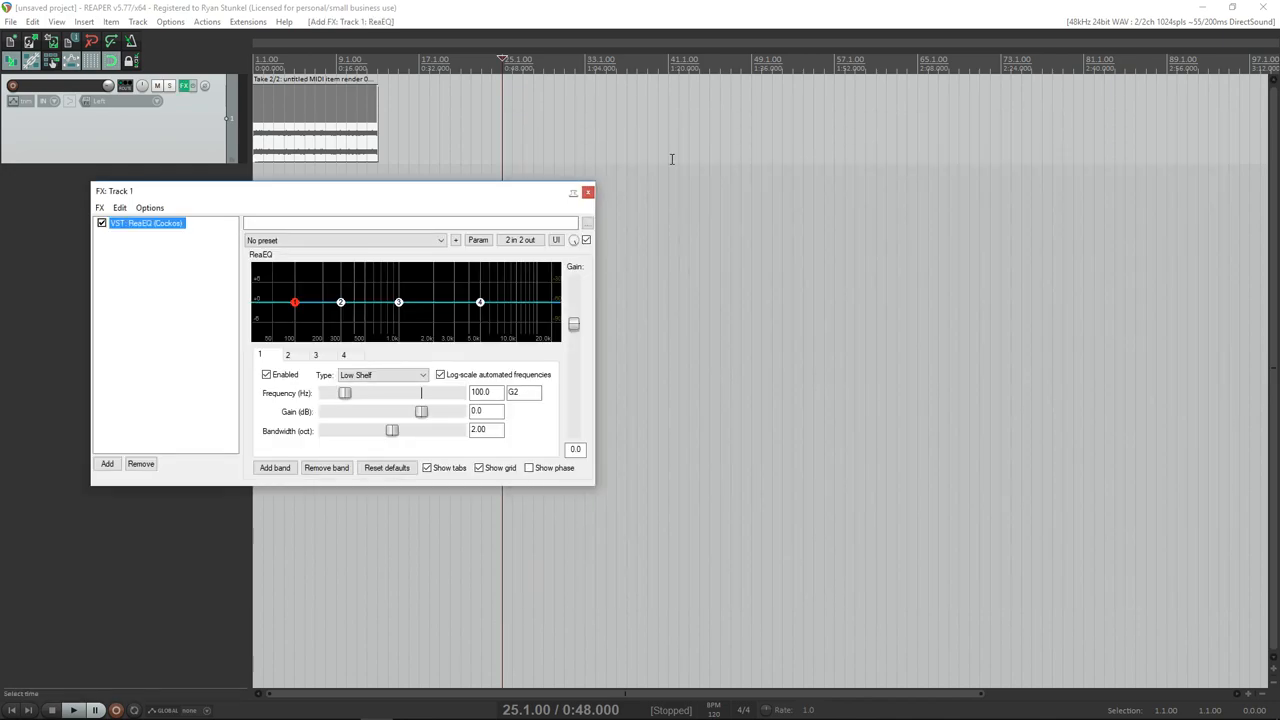
drag(116, 192, 572, 128)
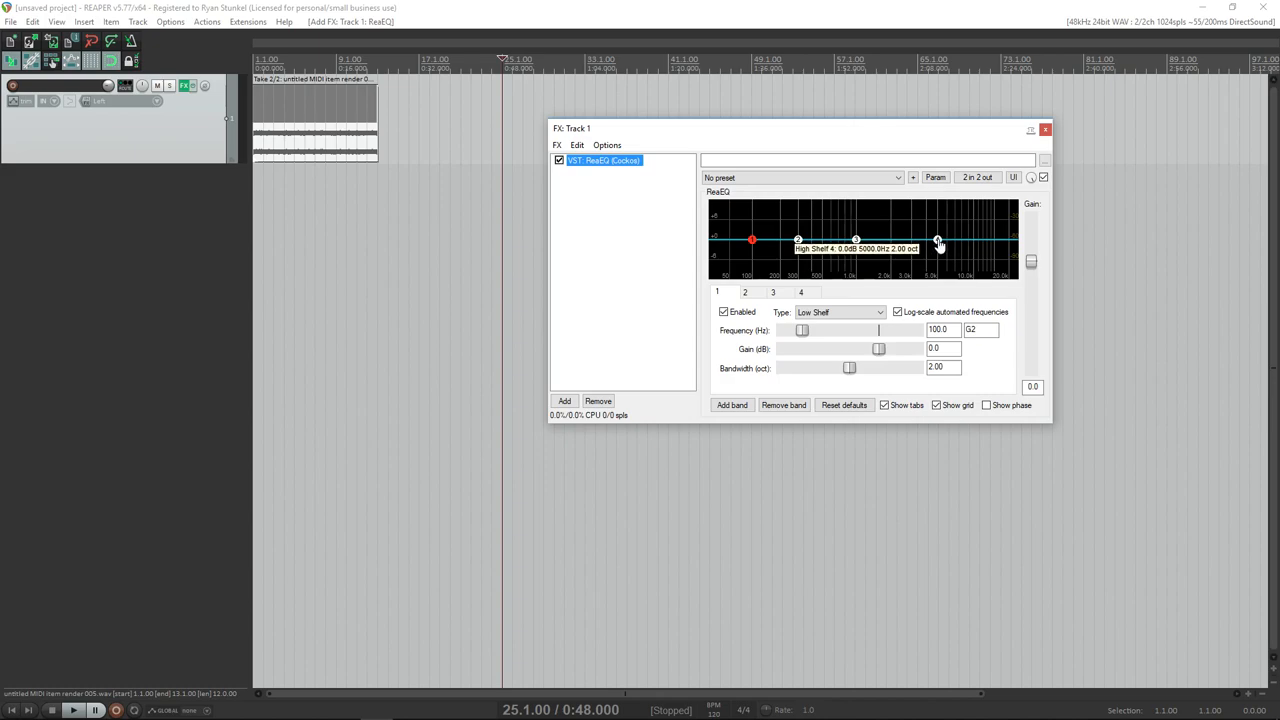
drag(938, 242, 924, 262)
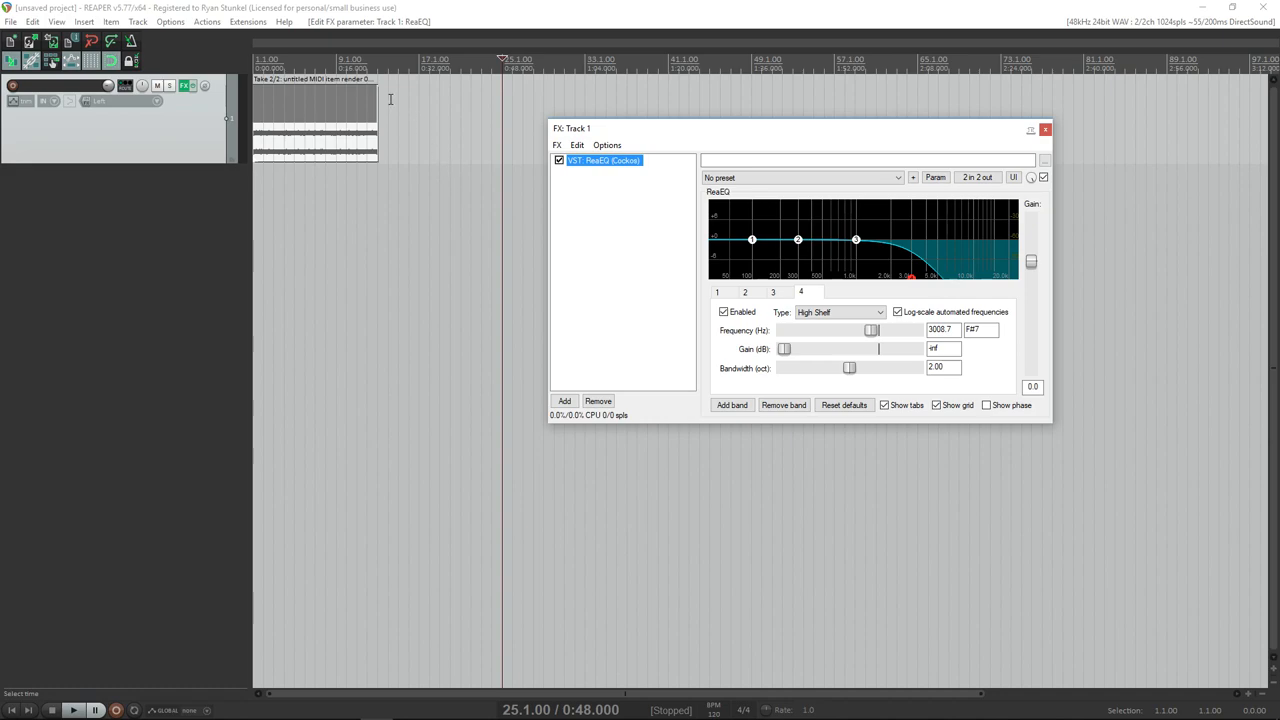
click(72, 710)
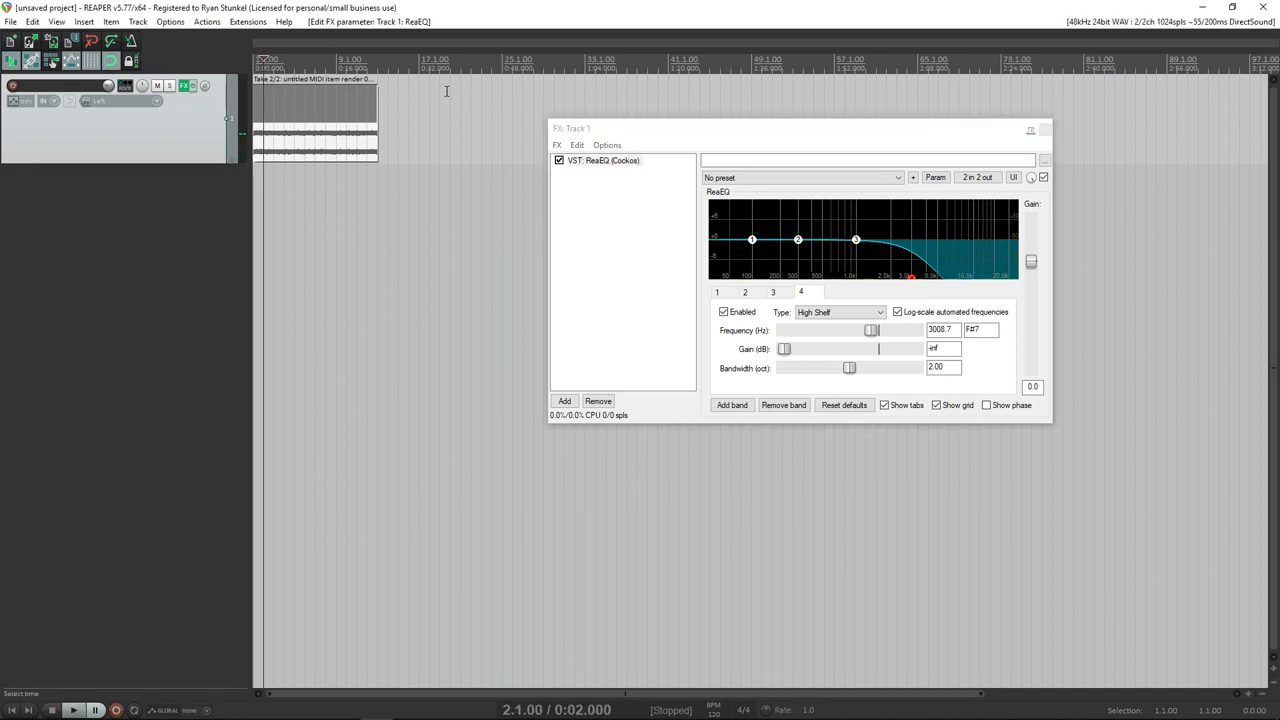
click(604, 160)
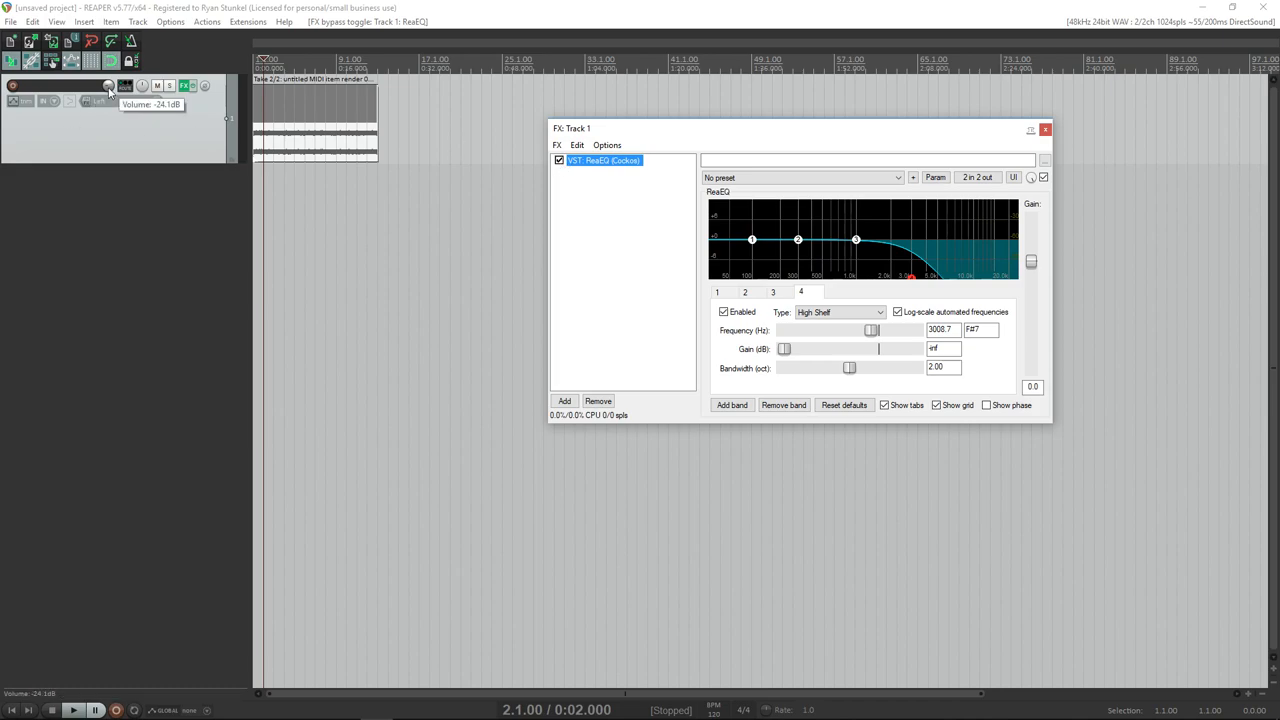
click(1044, 128)
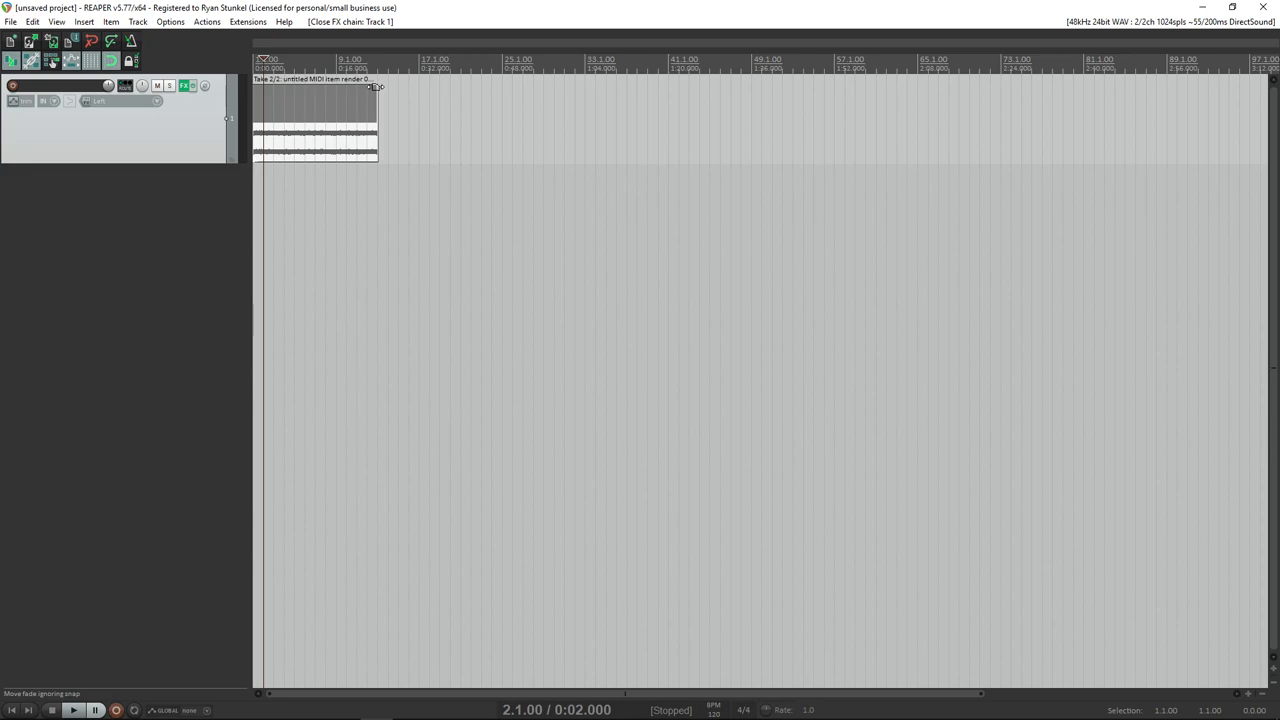
Add a fade-out and fade-in to the noise item, audition it, and reshape the fade curves.
drag(376, 86, 324, 86)
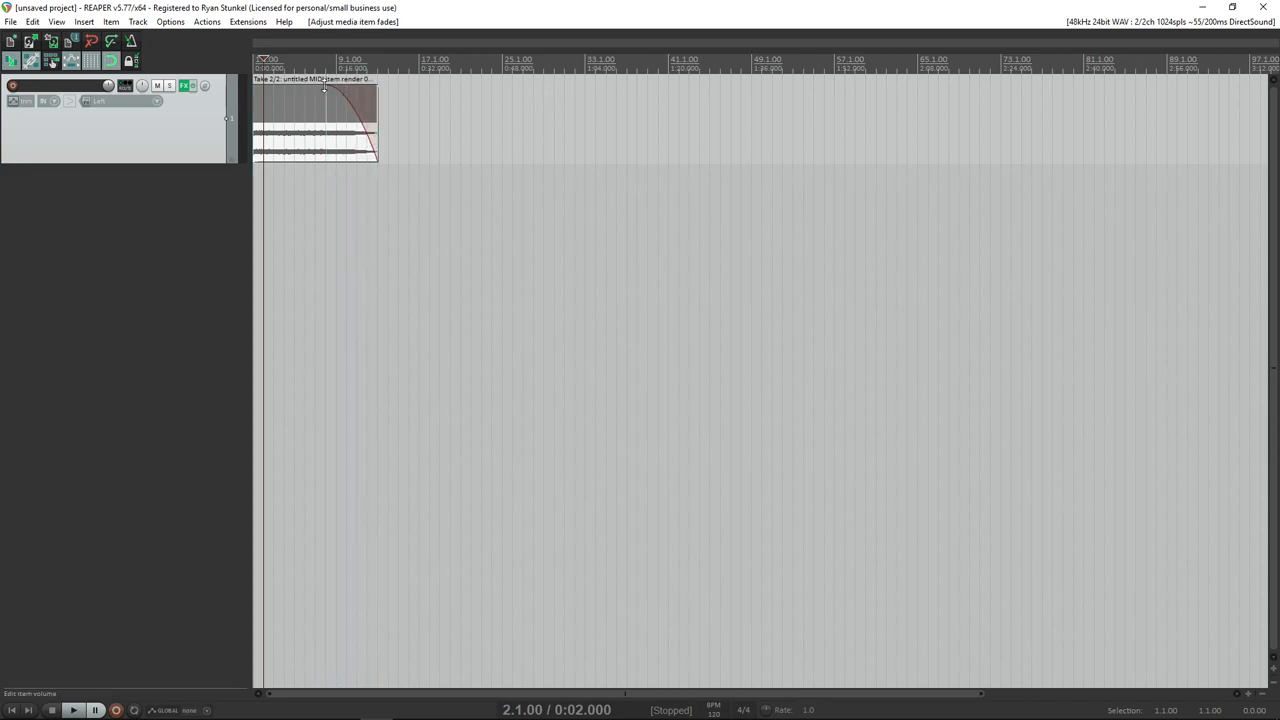
drag(324, 88, 300, 88)
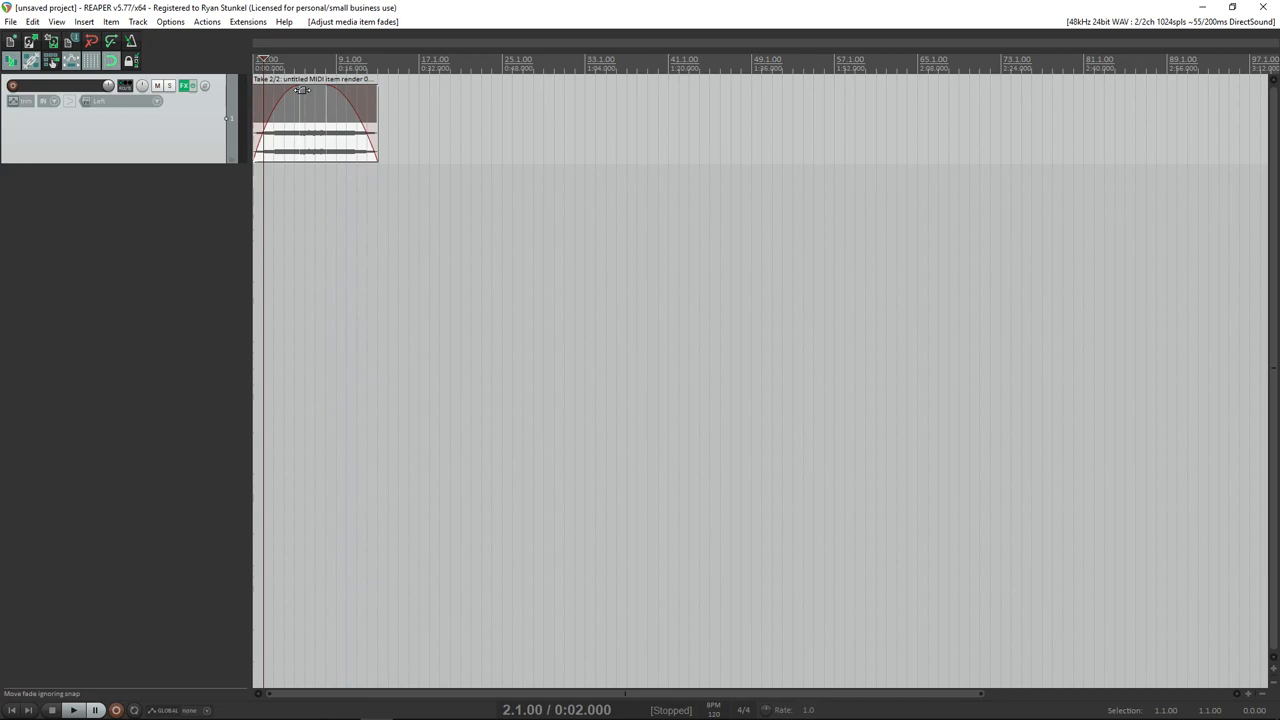
click(72, 710)
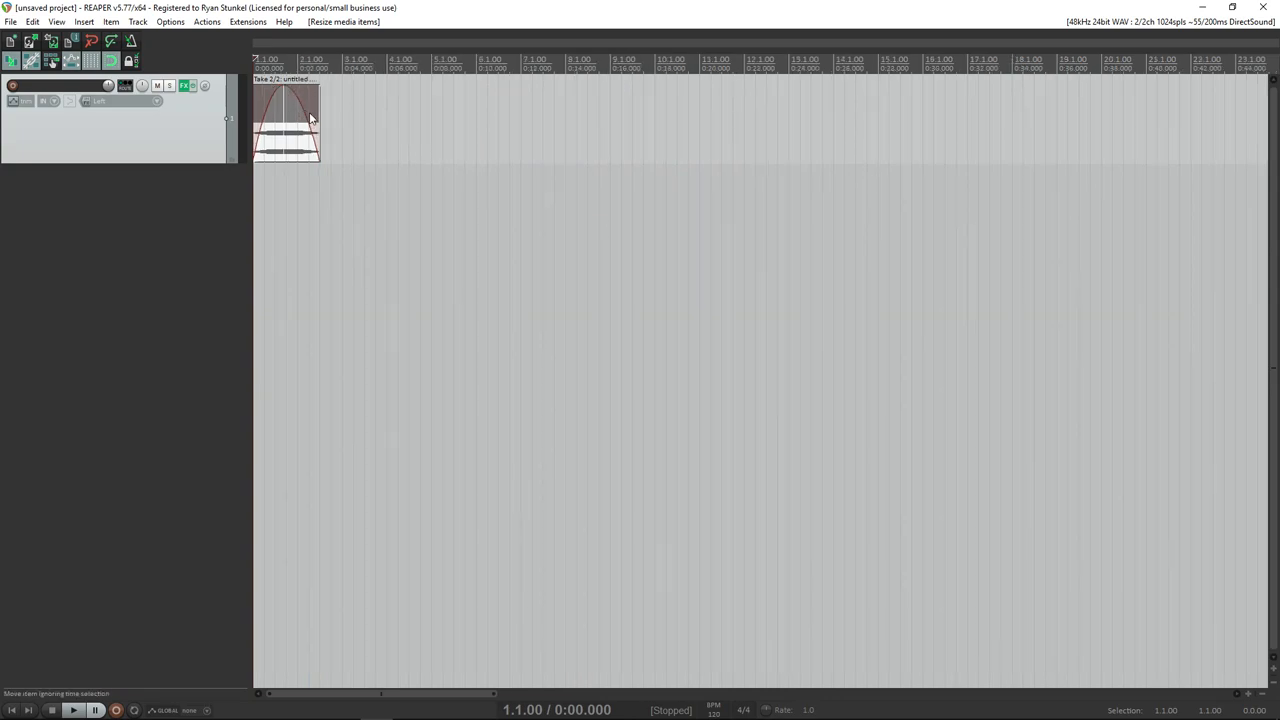
click(72, 710)
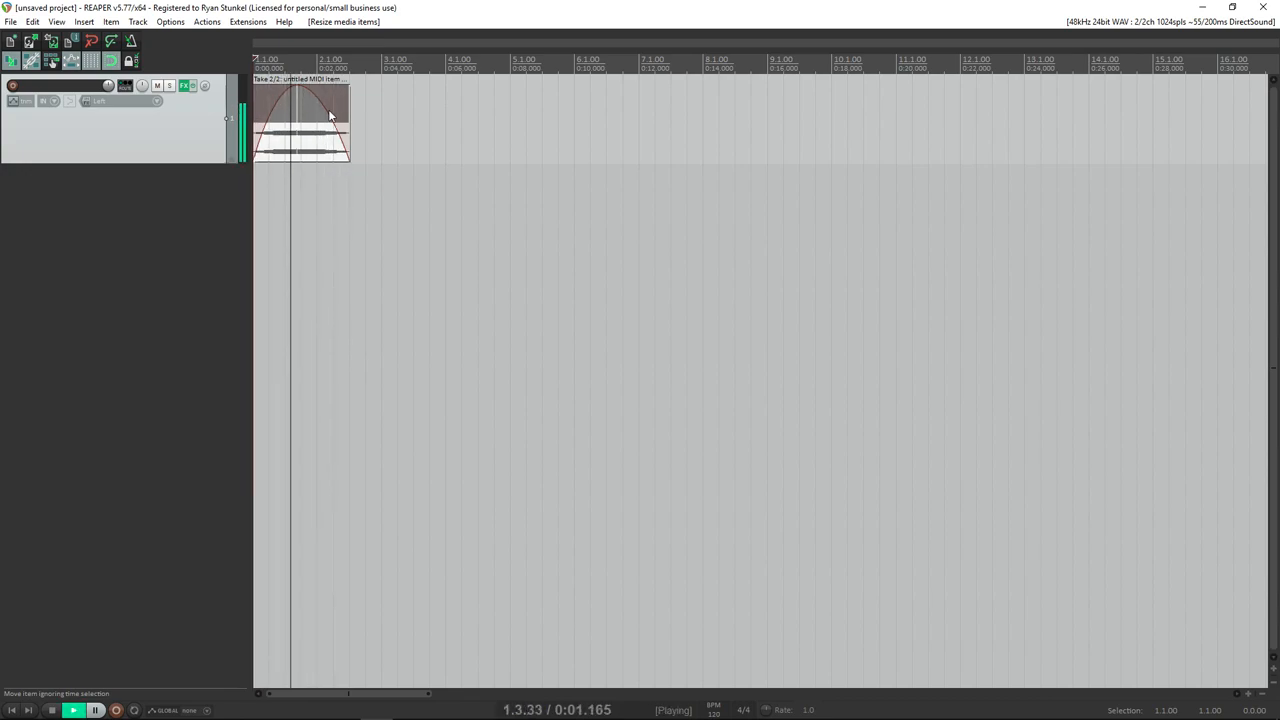
click(72, 710)
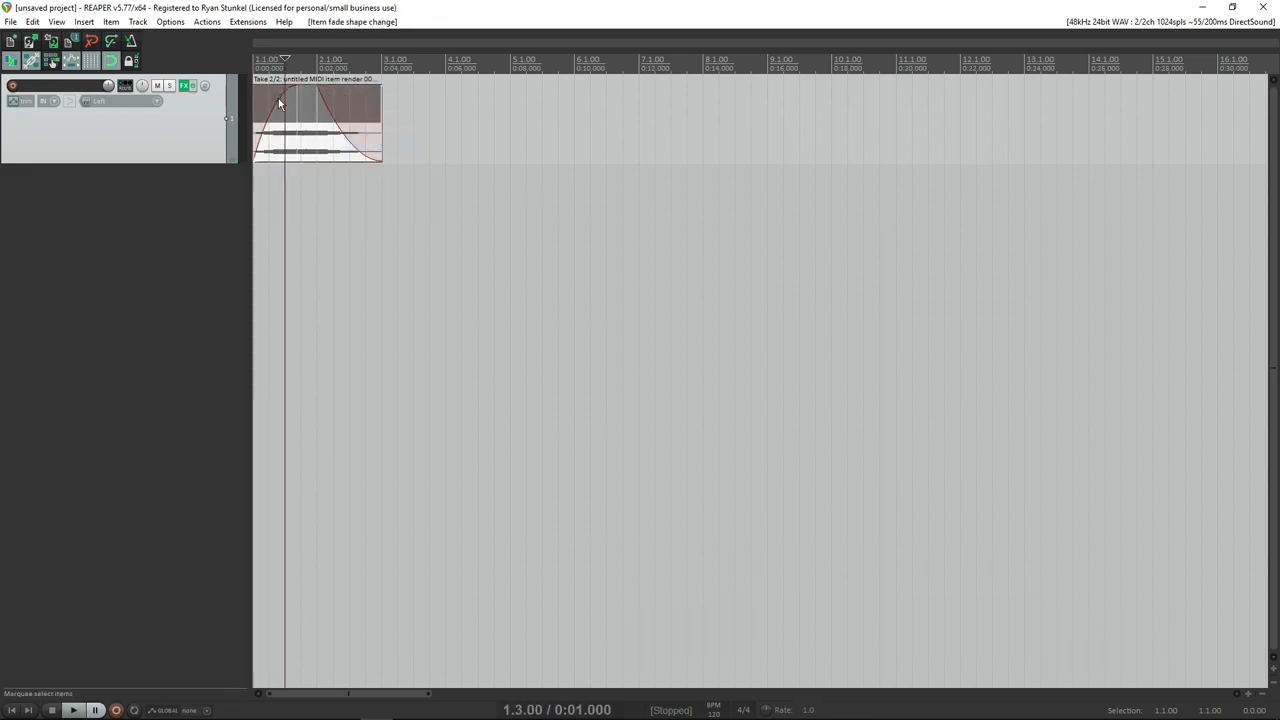
drag(284, 104, 300, 114)
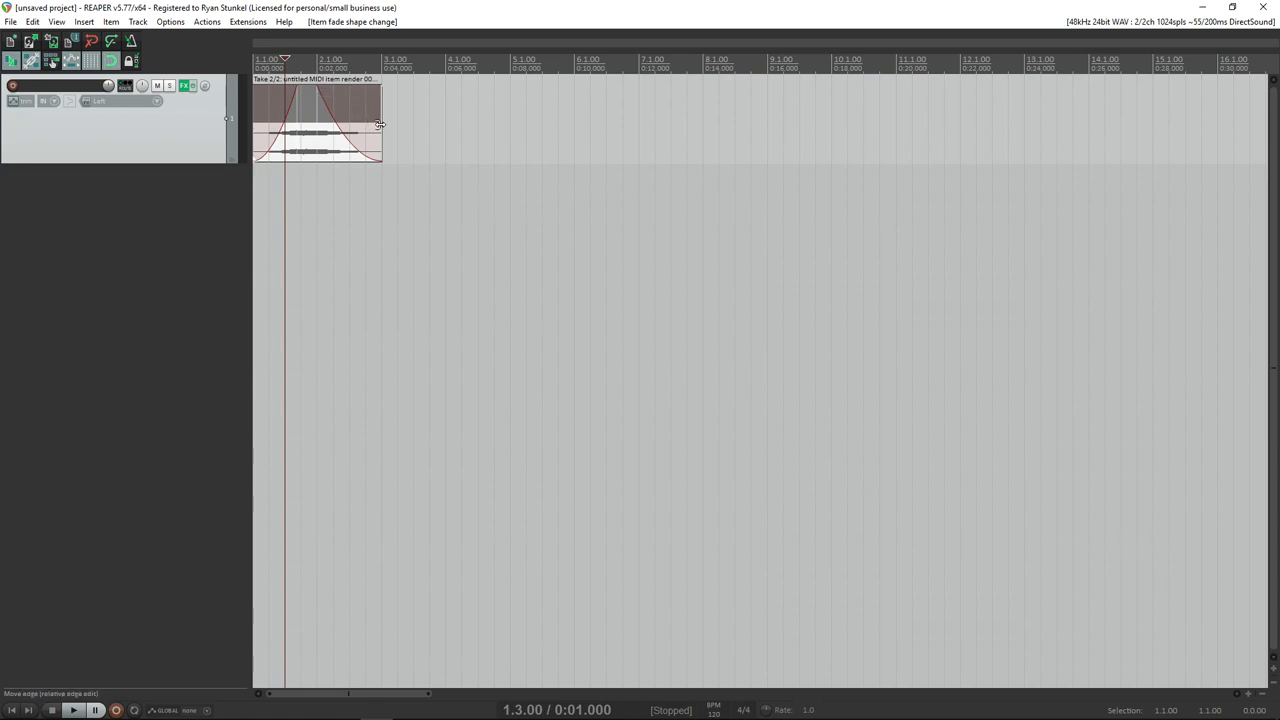
Trim the noise item from its end down to about one second and play the whoosh.
drag(380, 124, 350, 124)
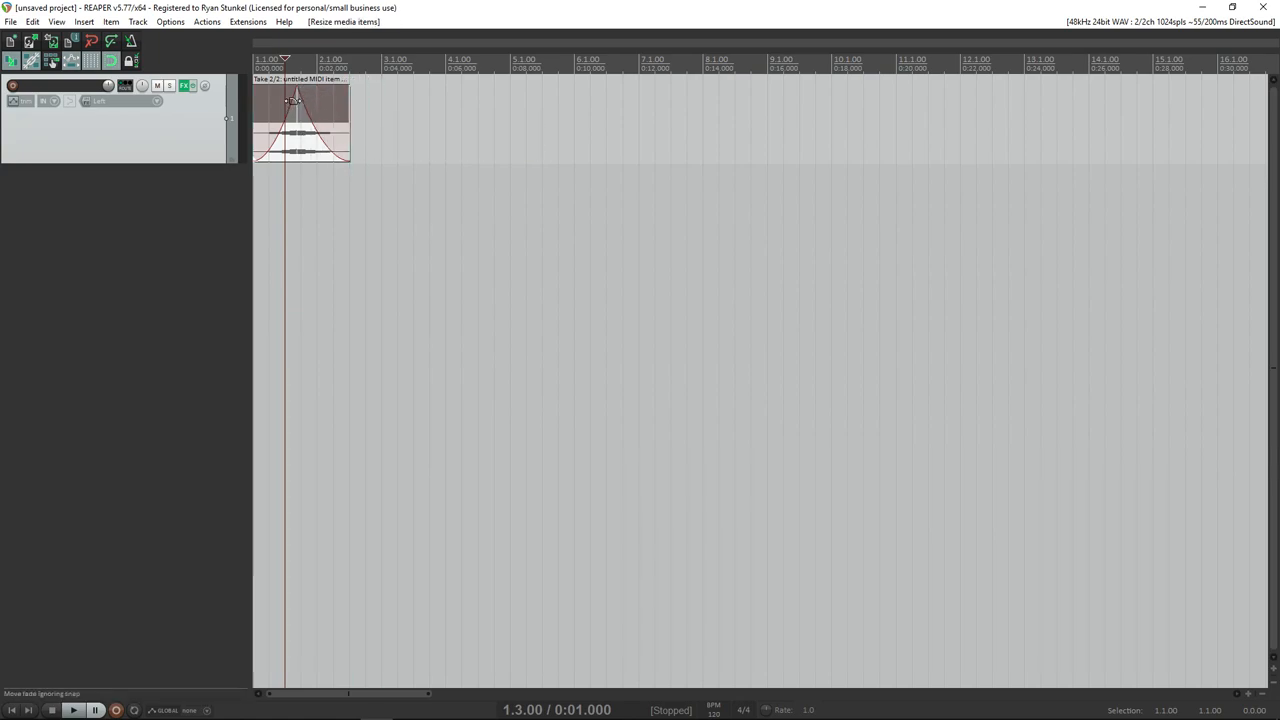
drag(348, 100, 312, 100)
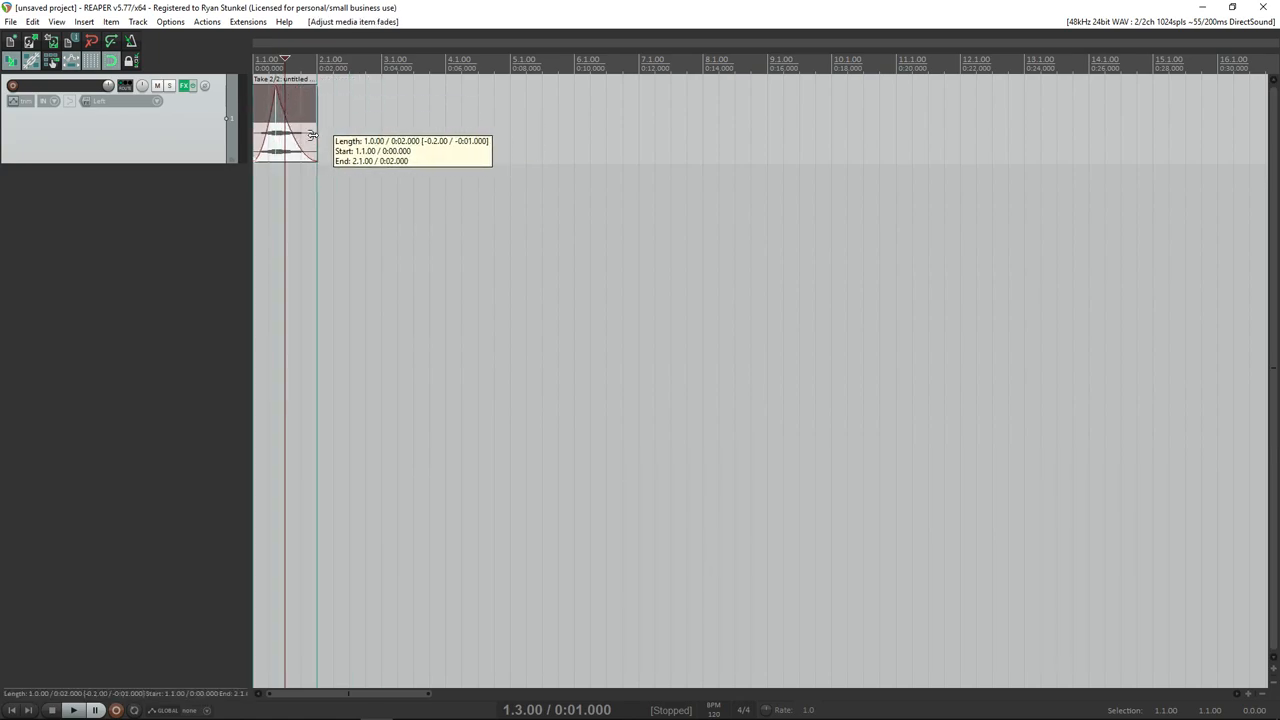
click(72, 710)
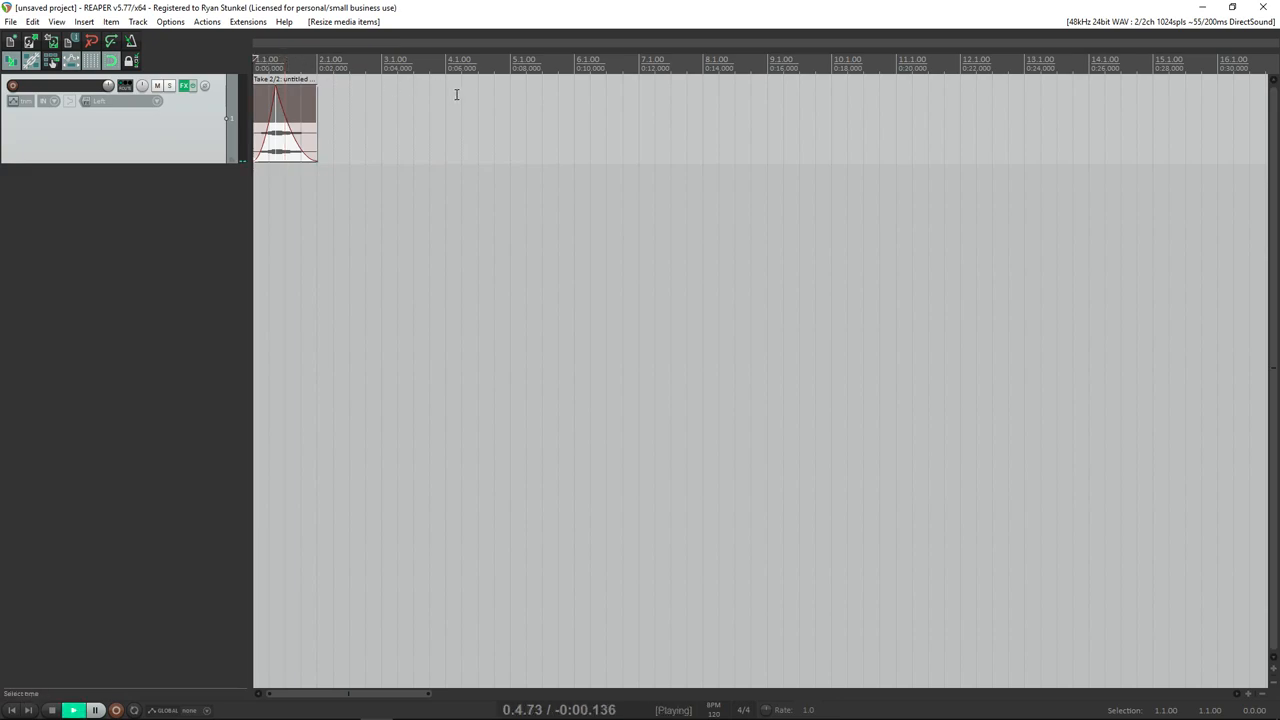
click(52, 710)
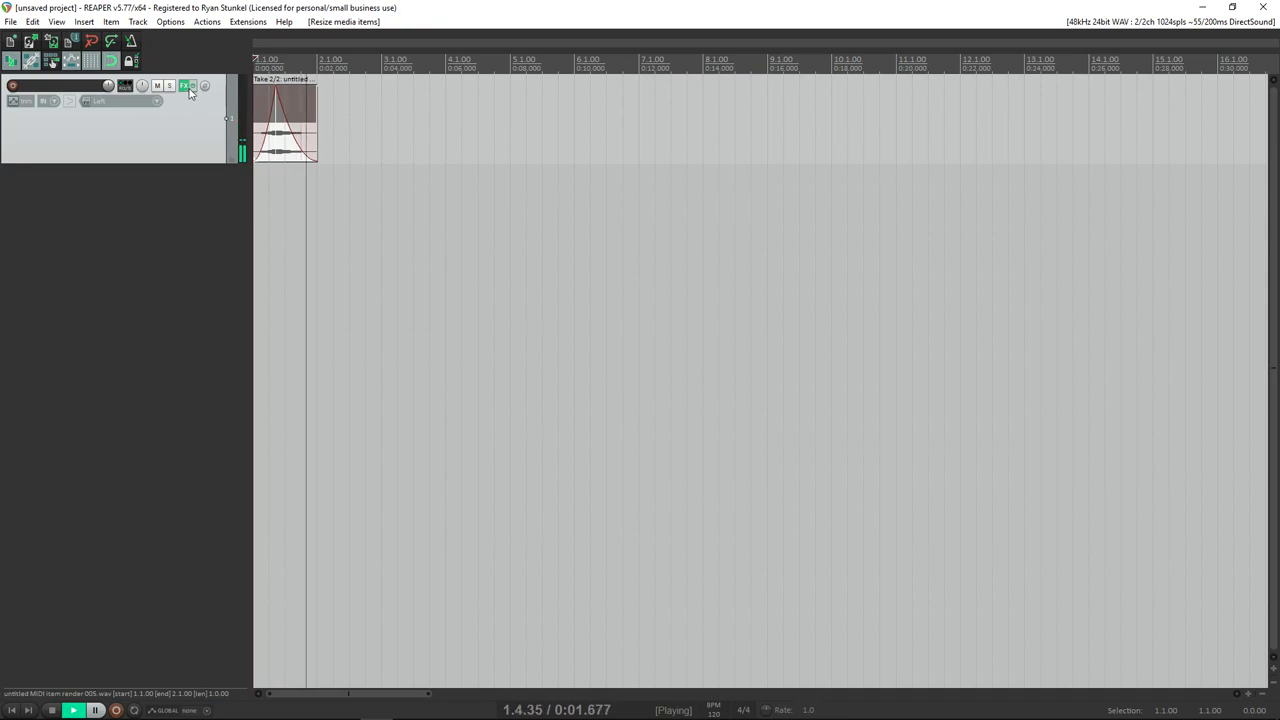
Reopen Track 1's ReaEQ, audition the whoosh with the high shelf near 1196 Hz, and close it.
click(184, 84)
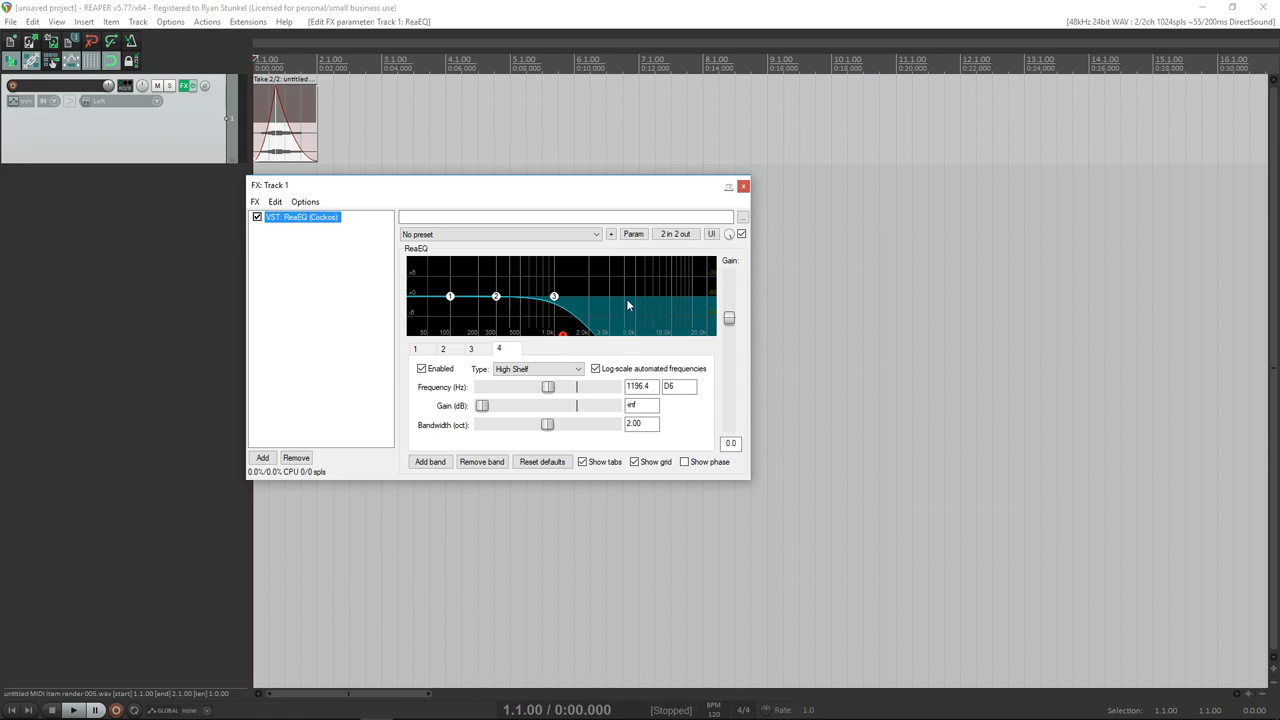
click(72, 710)
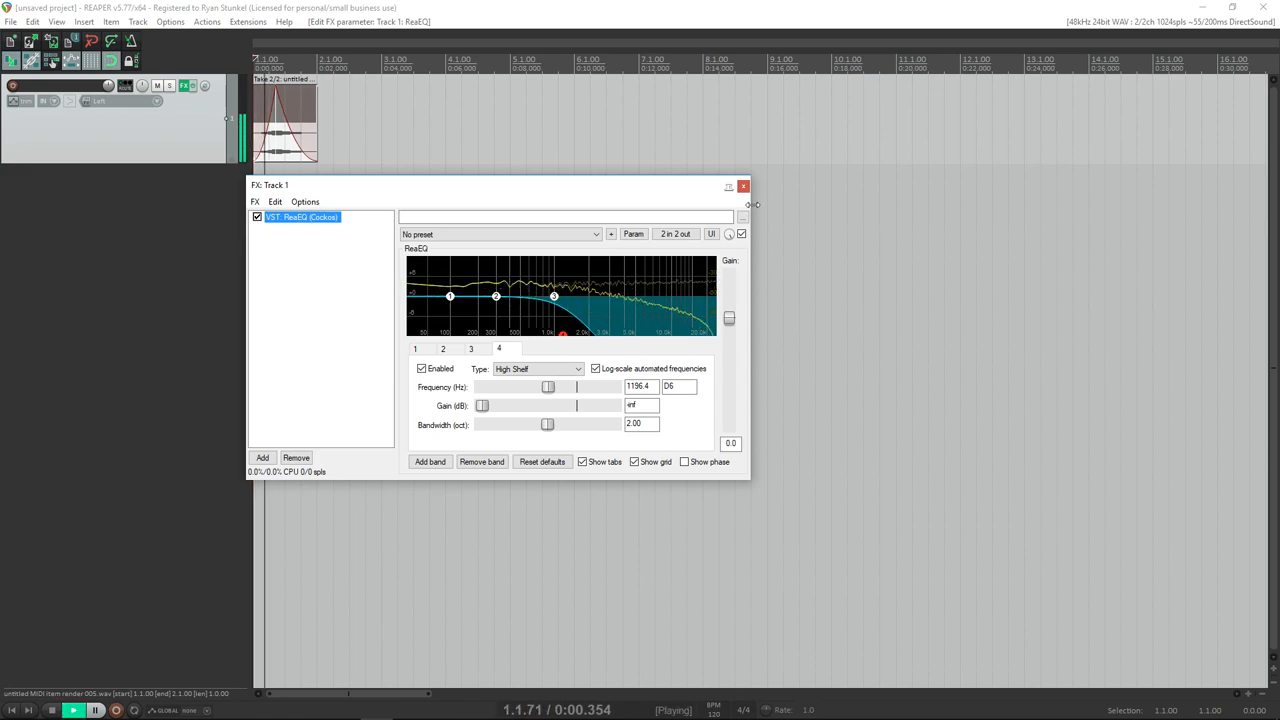
click(744, 186)
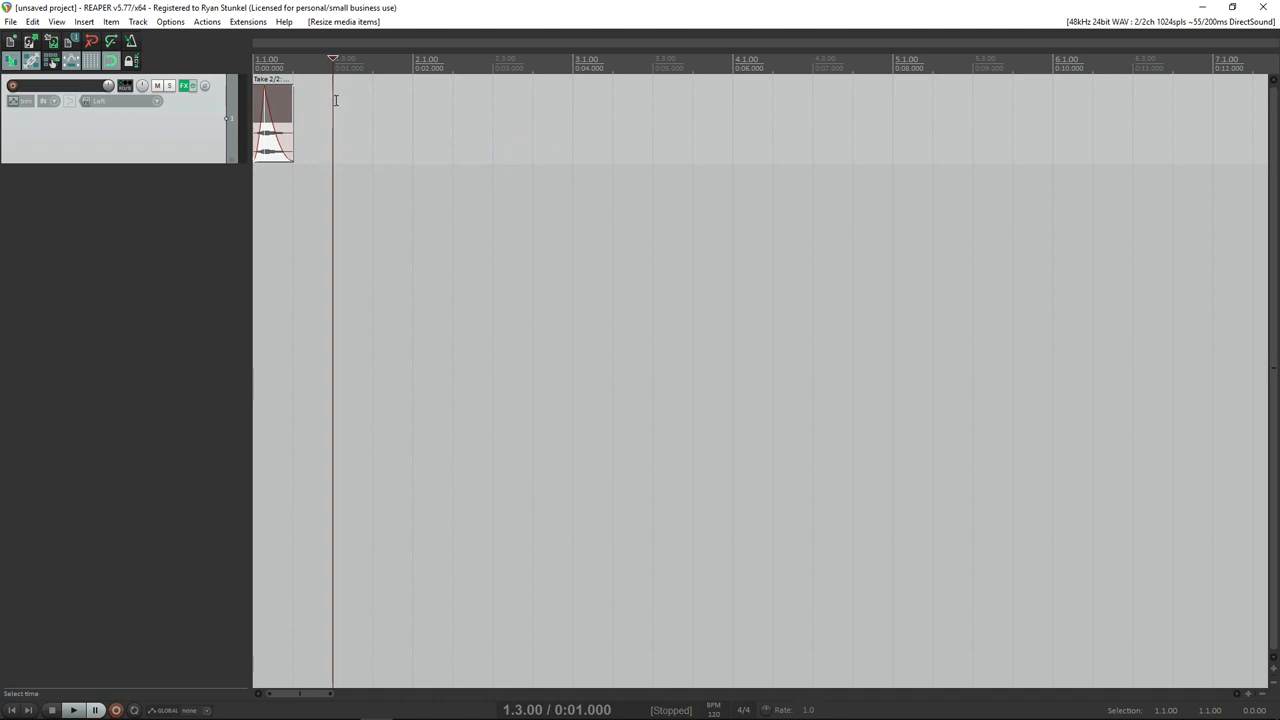
mouse_move(312, 136)
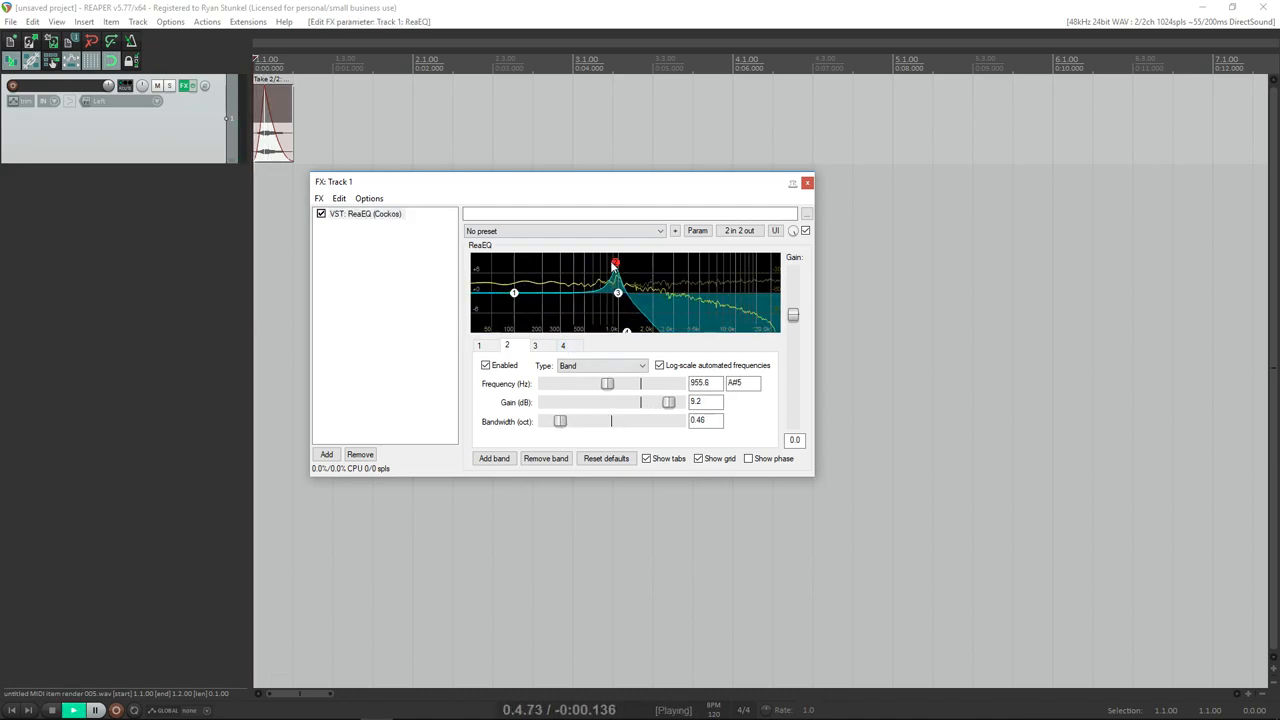
Check the low-shelf band, move band 2's boost near 1600 Hz, place band 3 near 560 Hz and narrow its width.
click(480, 344)
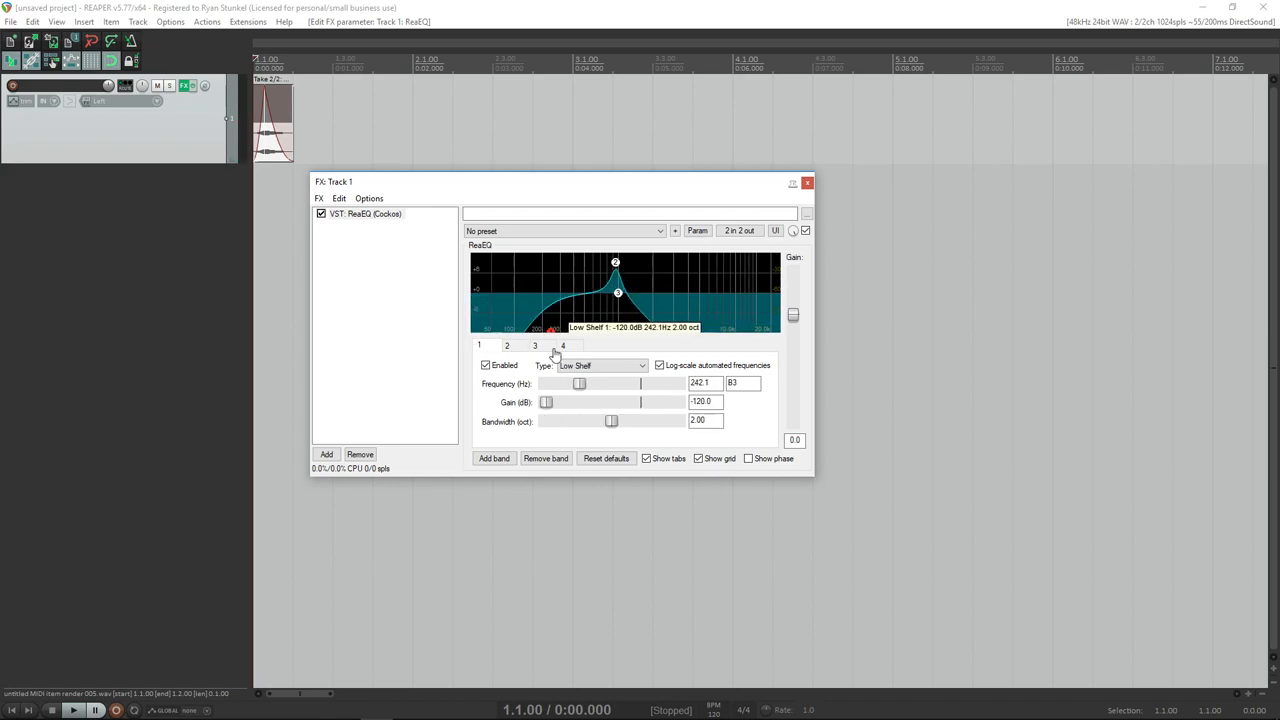
click(72, 710)
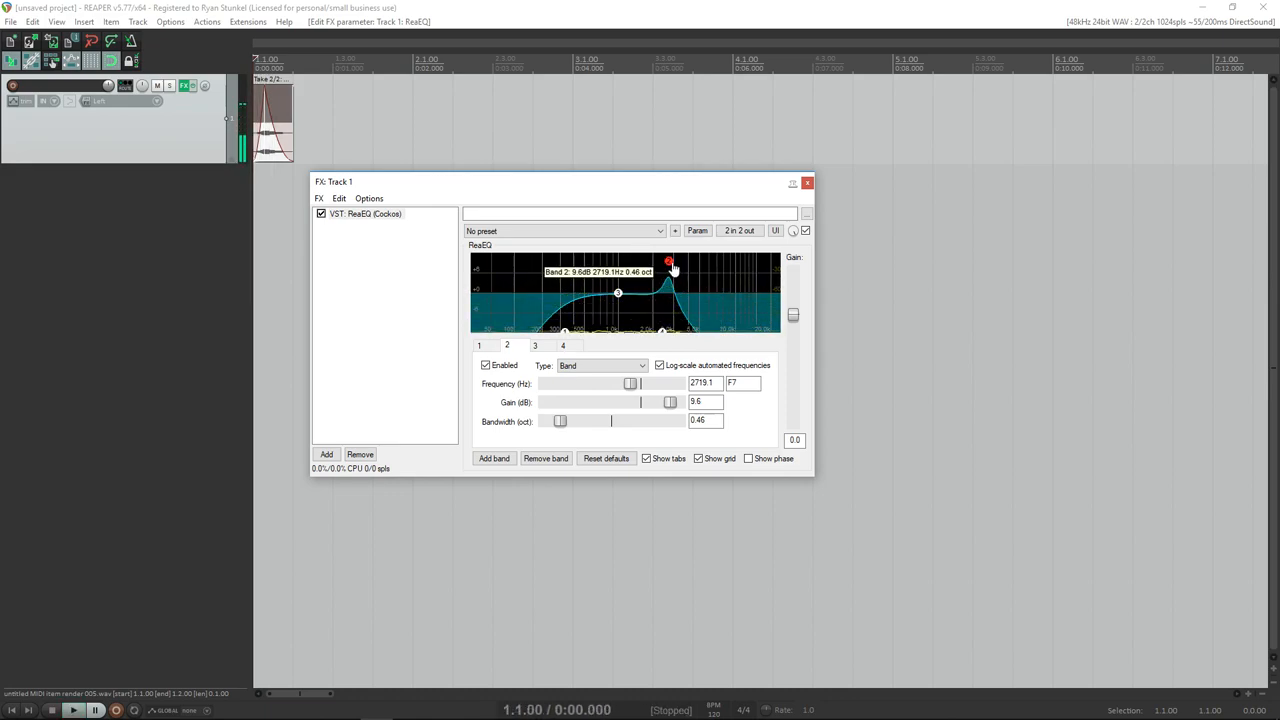
drag(668, 260, 644, 330)
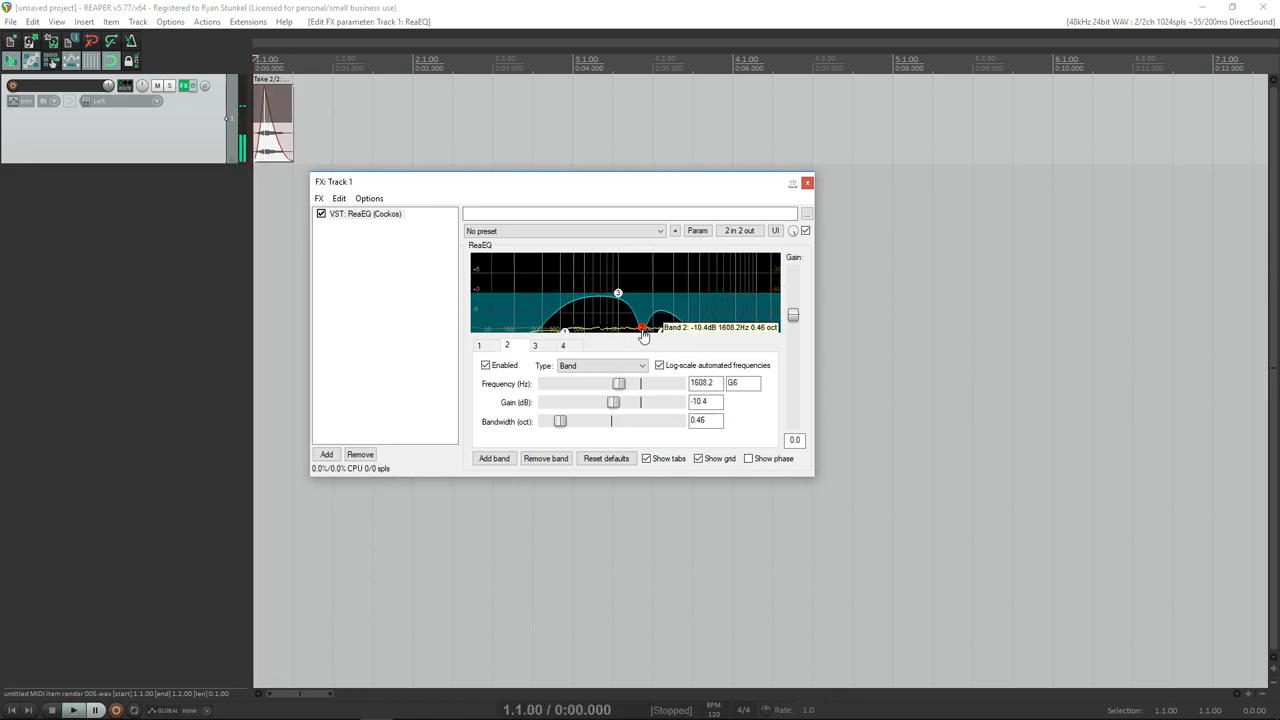
drag(644, 328, 638, 330)
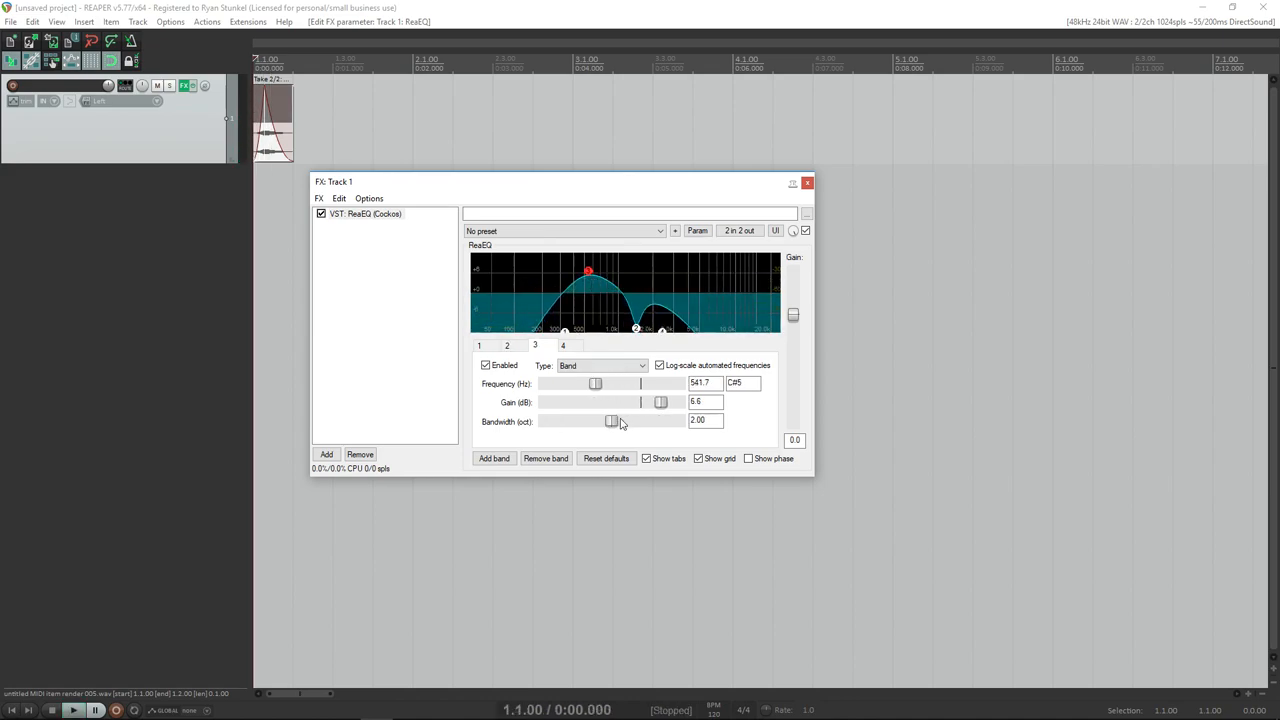
drag(612, 420, 556, 420)
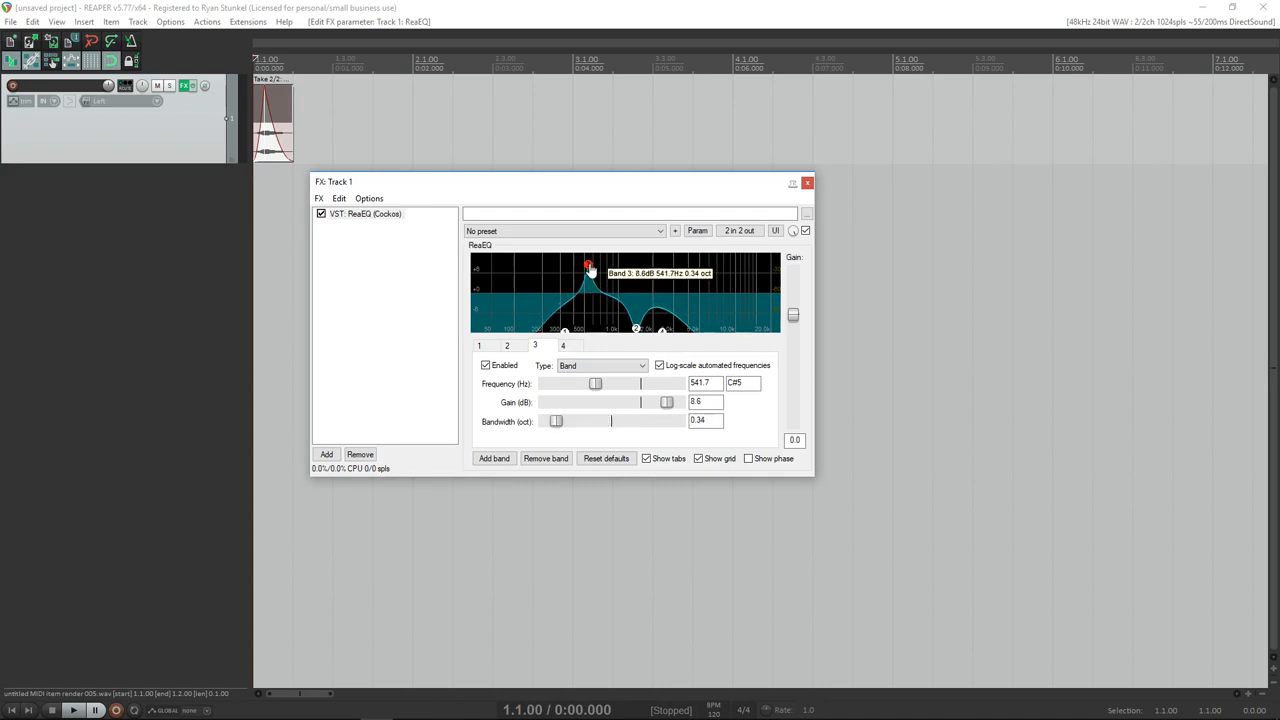